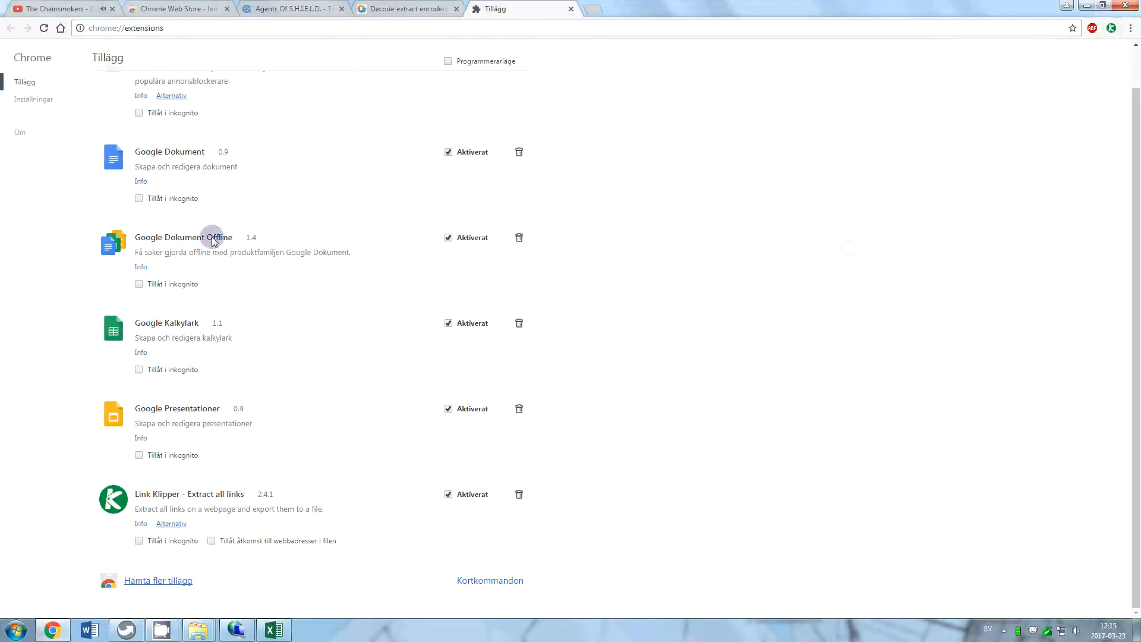
mouse_move(126, 505)
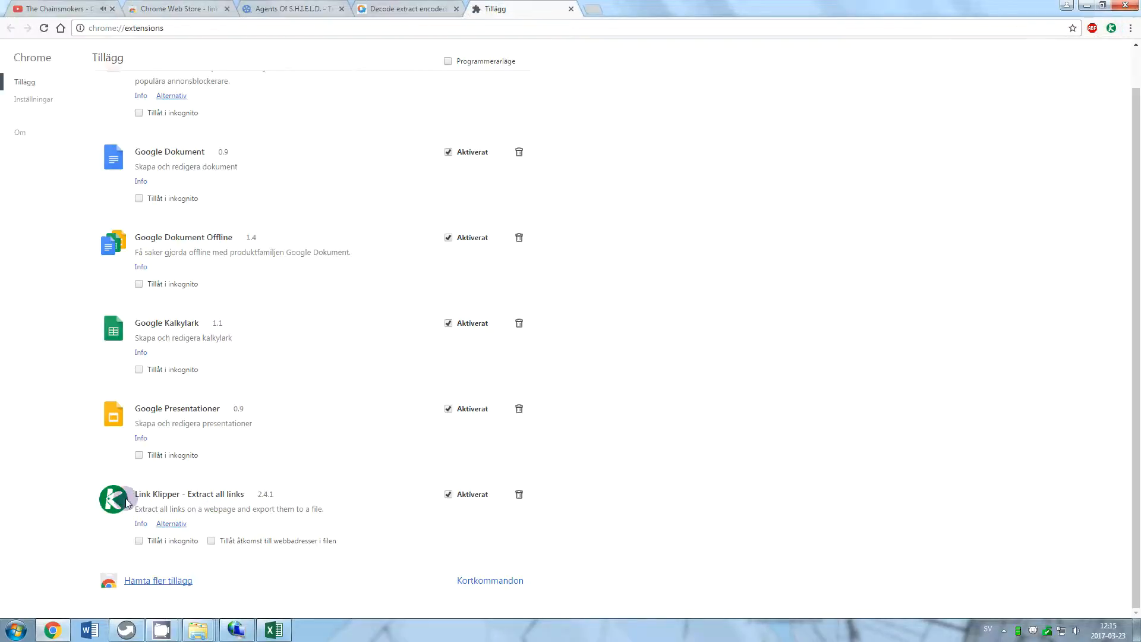
Step: Open the Chrome Web Store page for the Link Klipper - Extract all links extension
click(158, 580)
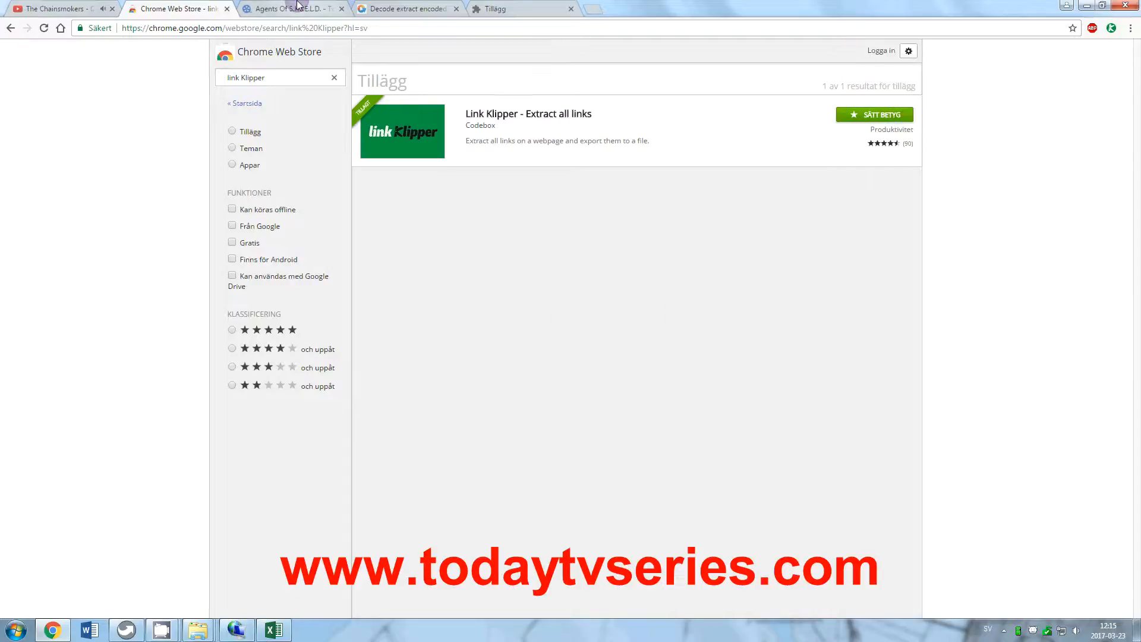
Step: Switch to the Agents of S.H.I.E.L.D. tab and scroll to the Season 1 episode downloads
click(299, 7)
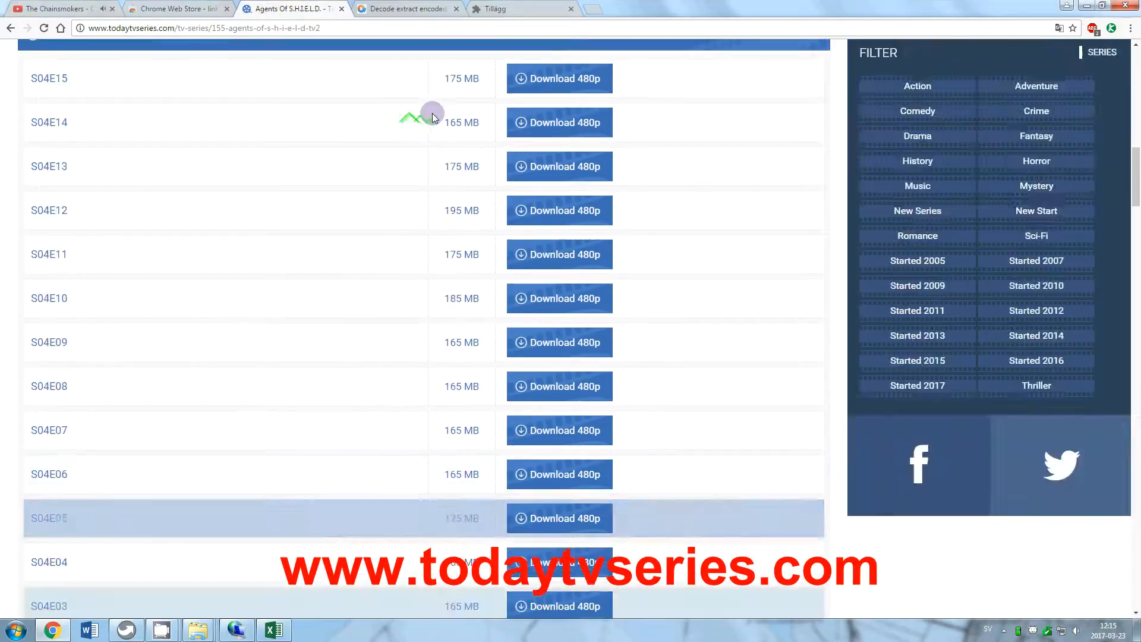
scroll(up, 3)
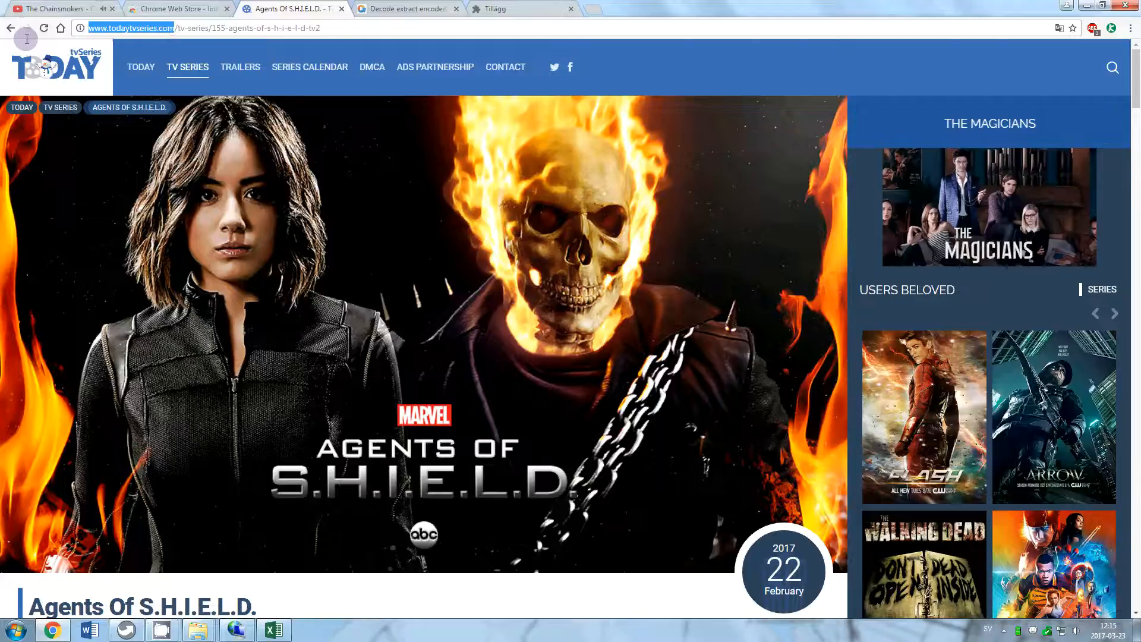
mouse_move(1063, 70)
text(THE BIG BANG)
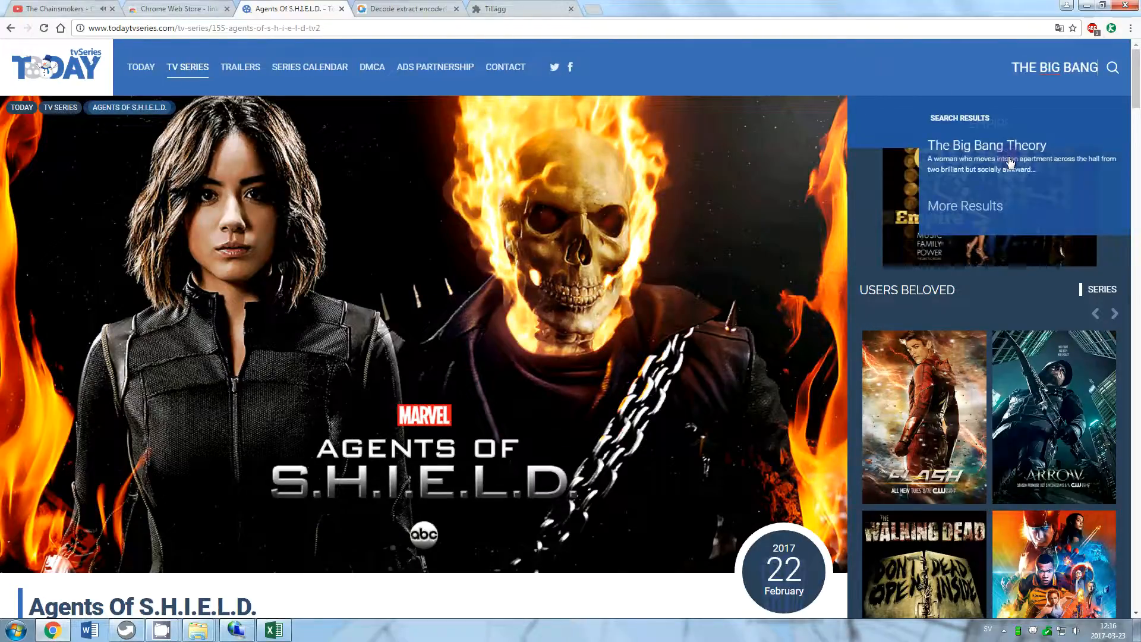
mouse_move(981, 71)
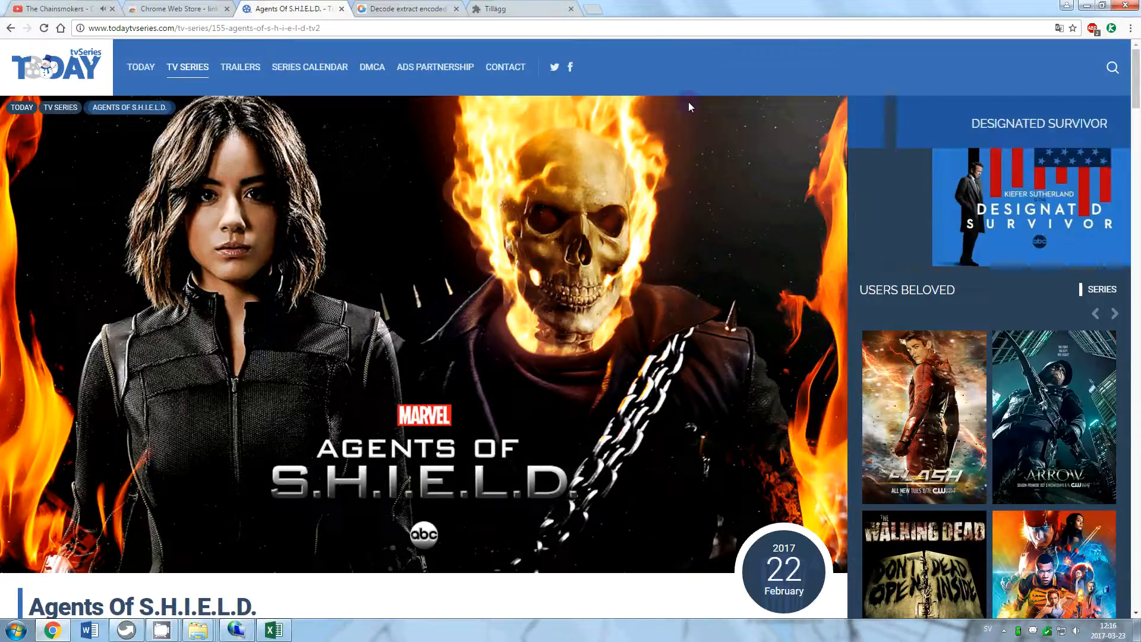
scroll(down, 3)
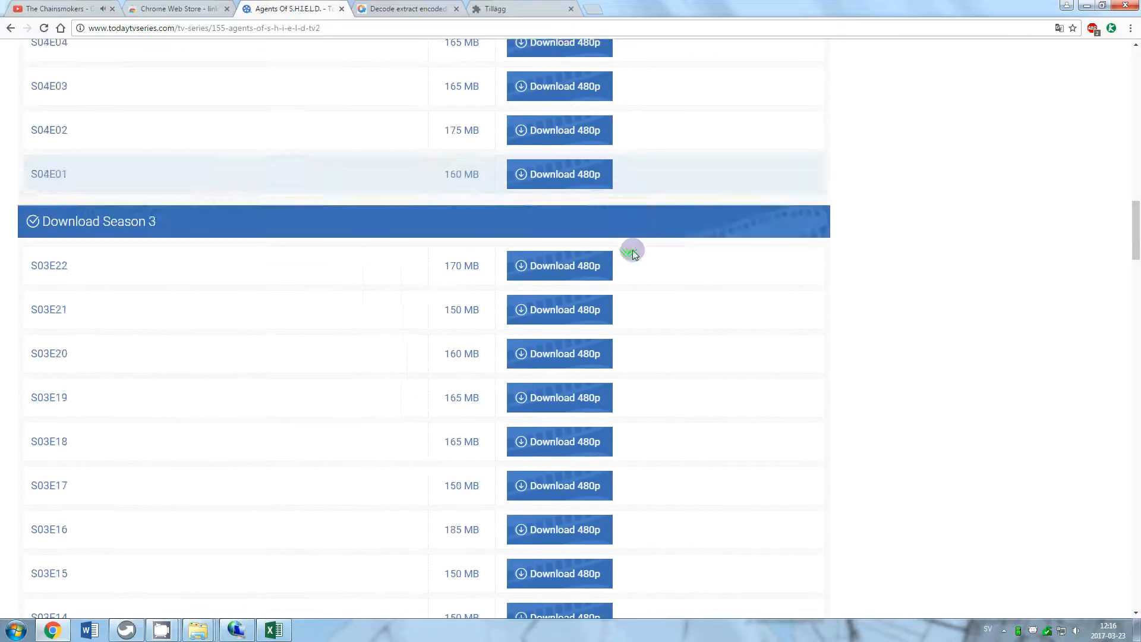
scroll(down, 3)
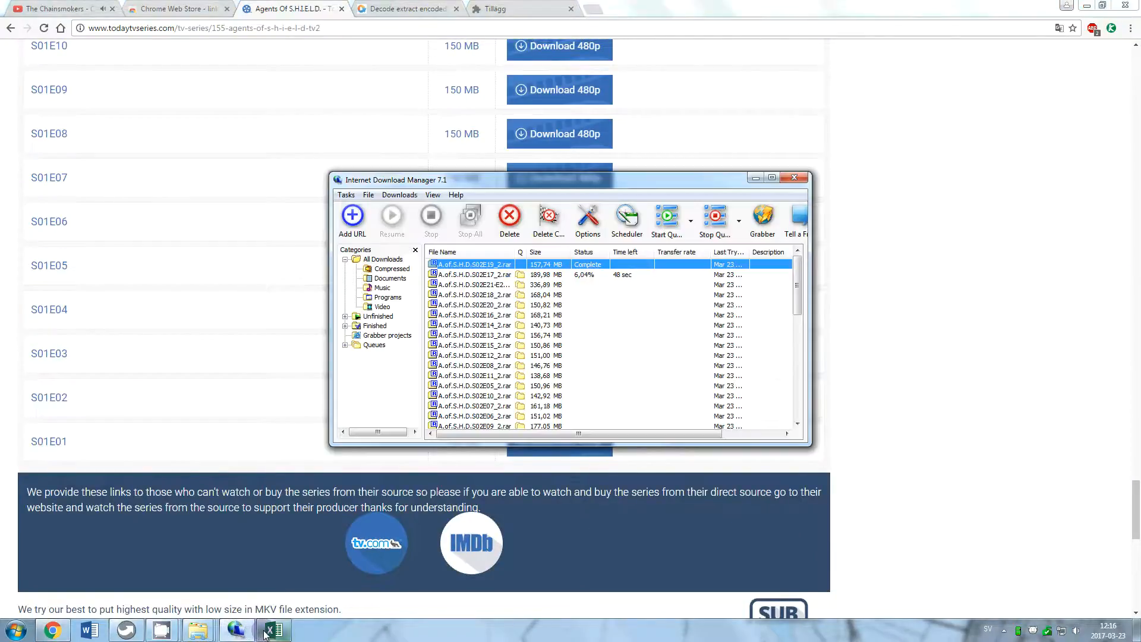
Step: Delete all earlier episode downloads from IDM's list and minimize the IDM window
click(491, 345)
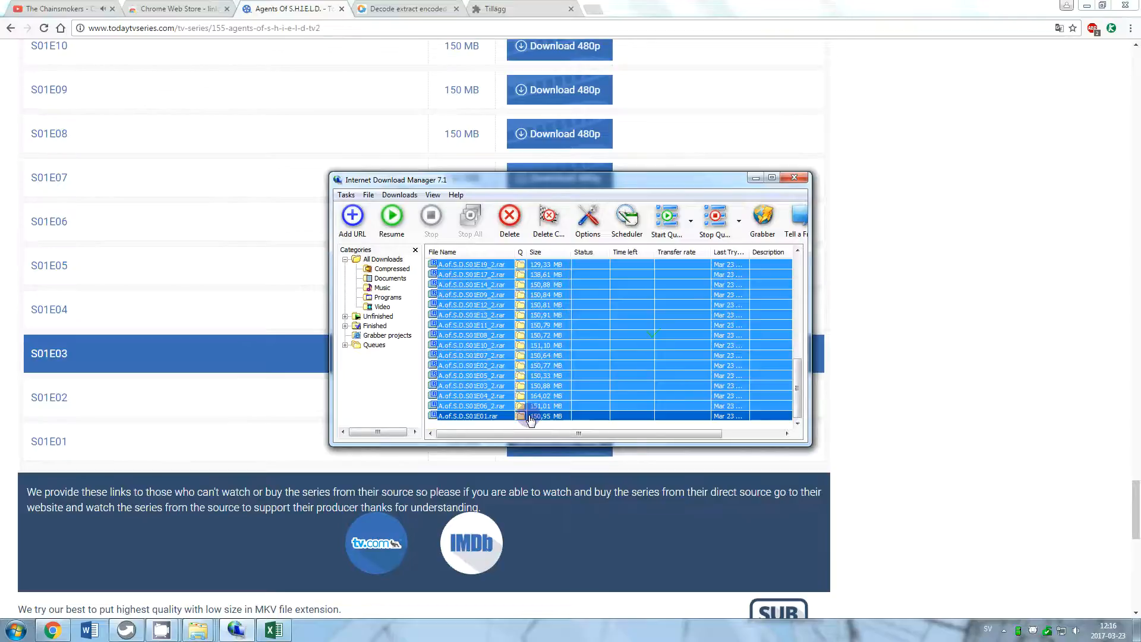
click(509, 217)
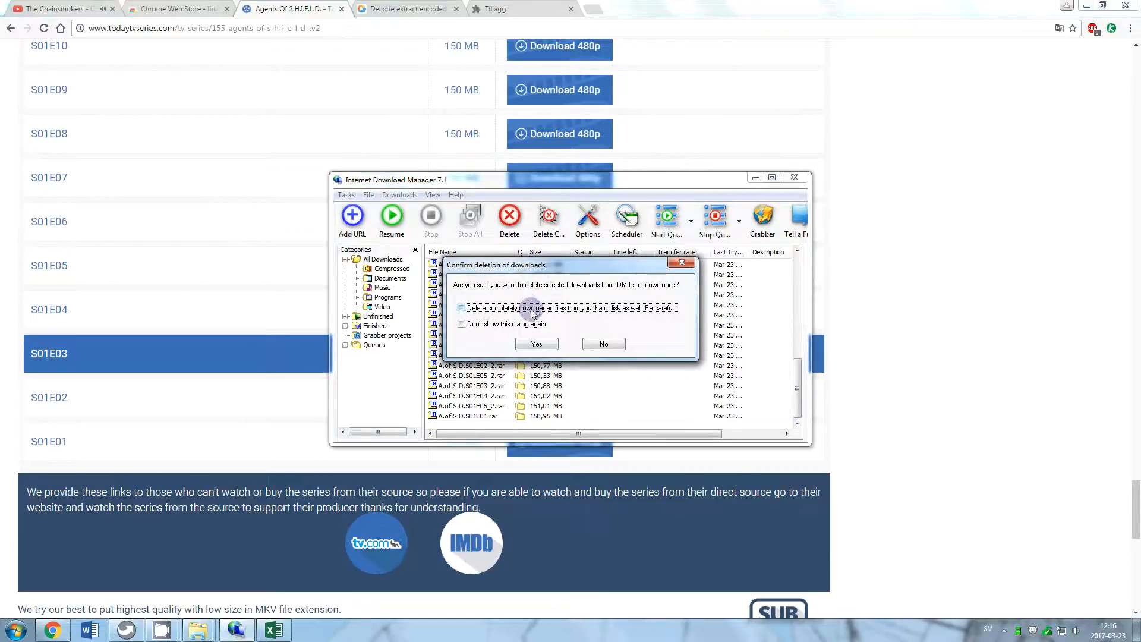
click(536, 344)
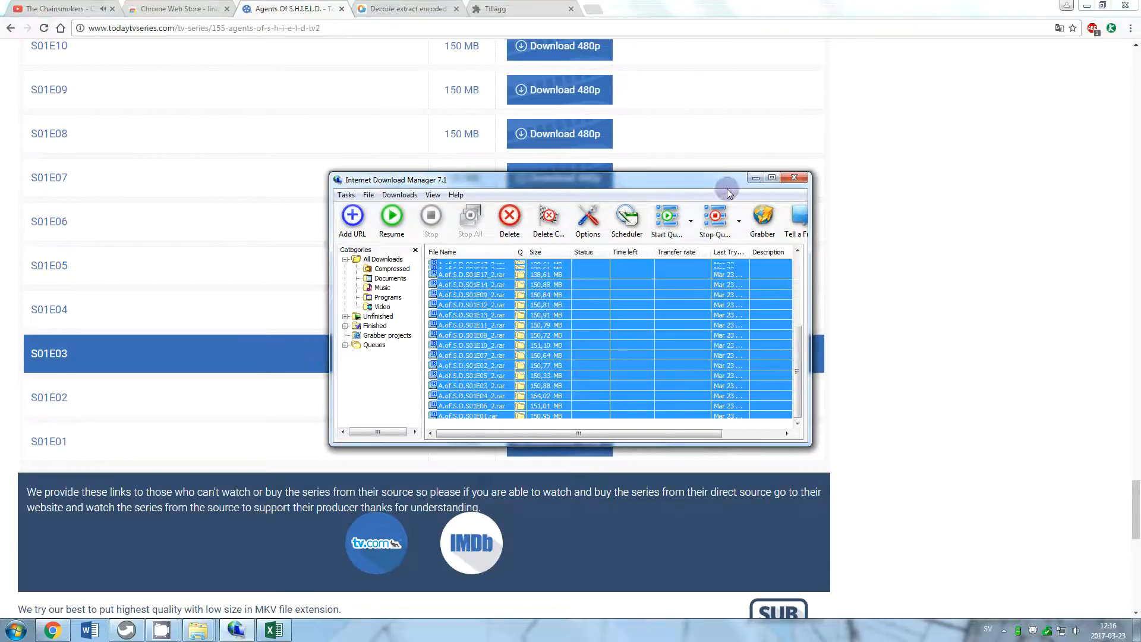
click(794, 177)
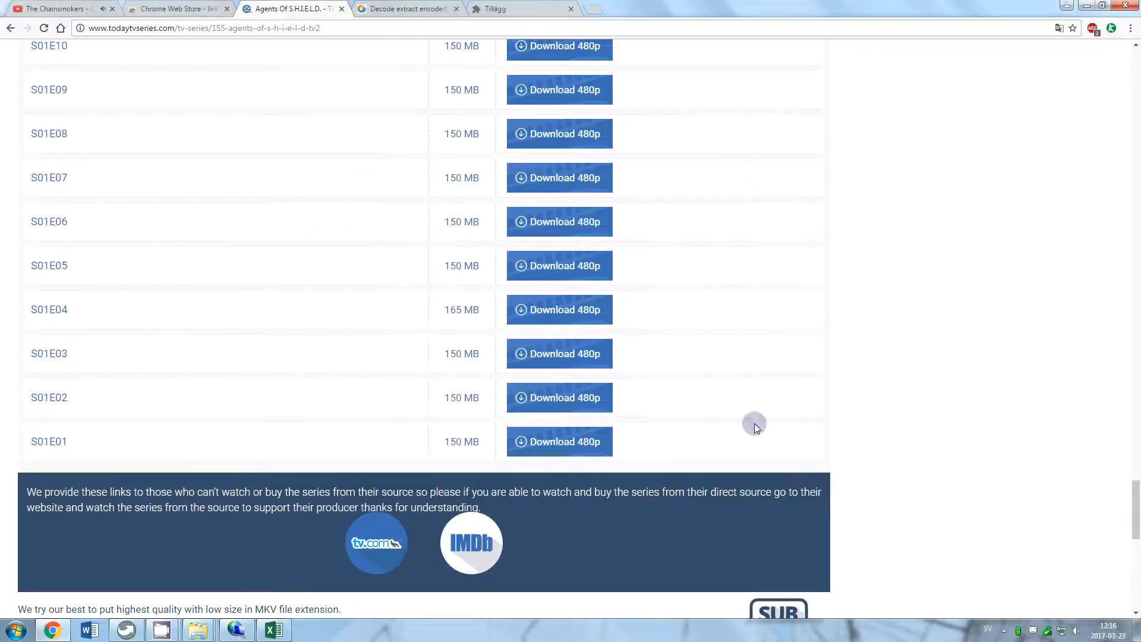
mouse_move(693, 477)
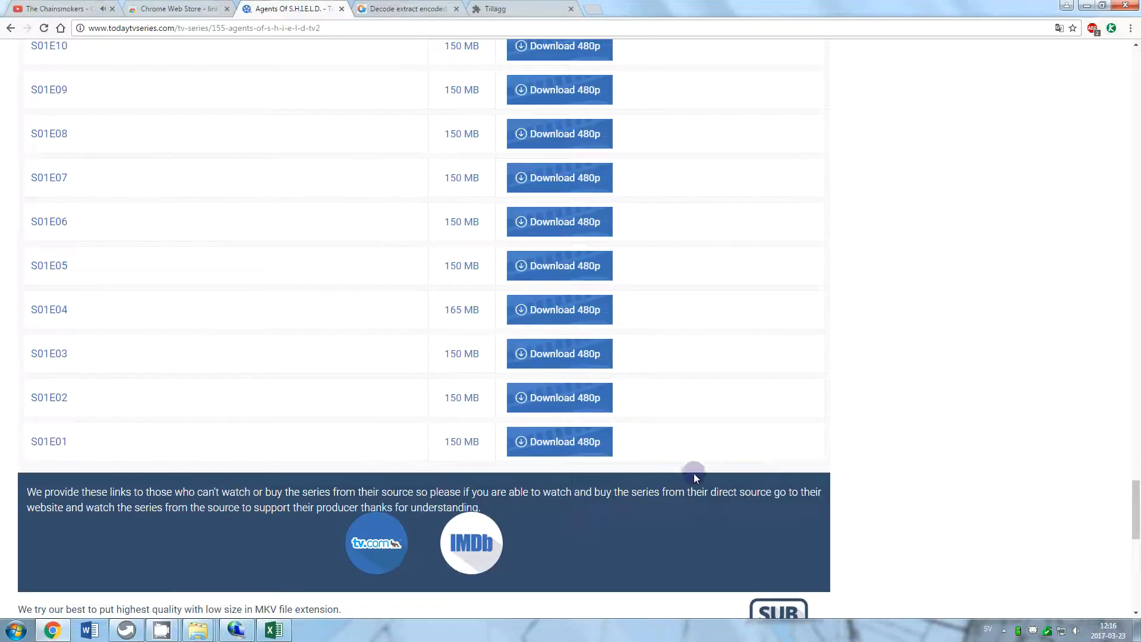
mouse_move(629, 472)
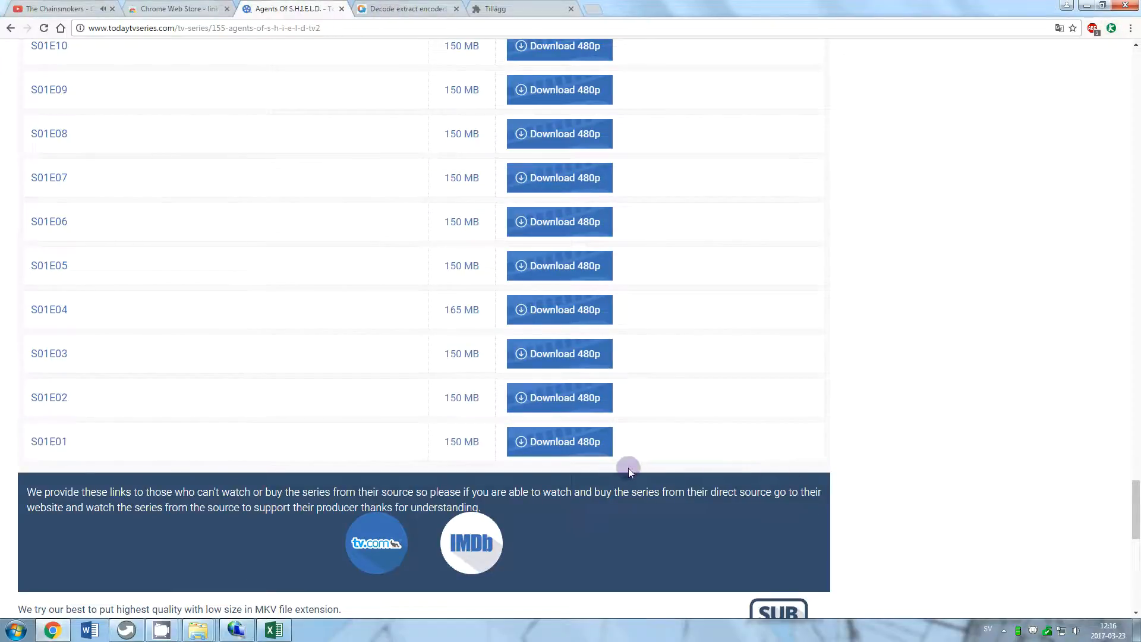
Step: Use Link Klipper to export the Download 480p links from Season 1 through Season 2 to CSV
drag(628, 470, 436, 284)
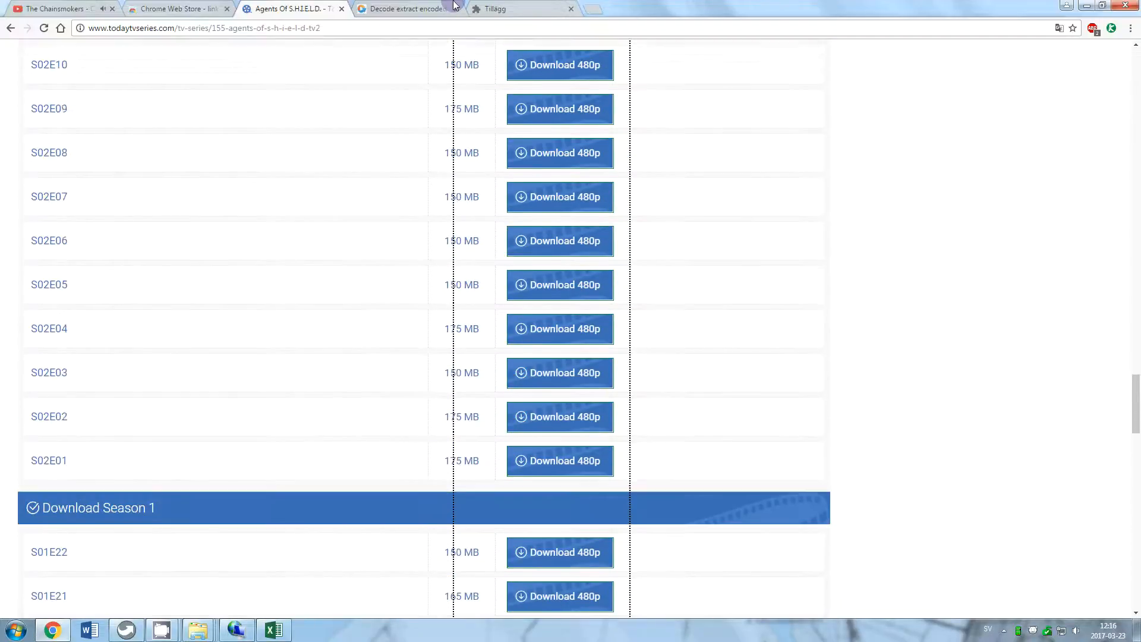
scroll(up, 3)
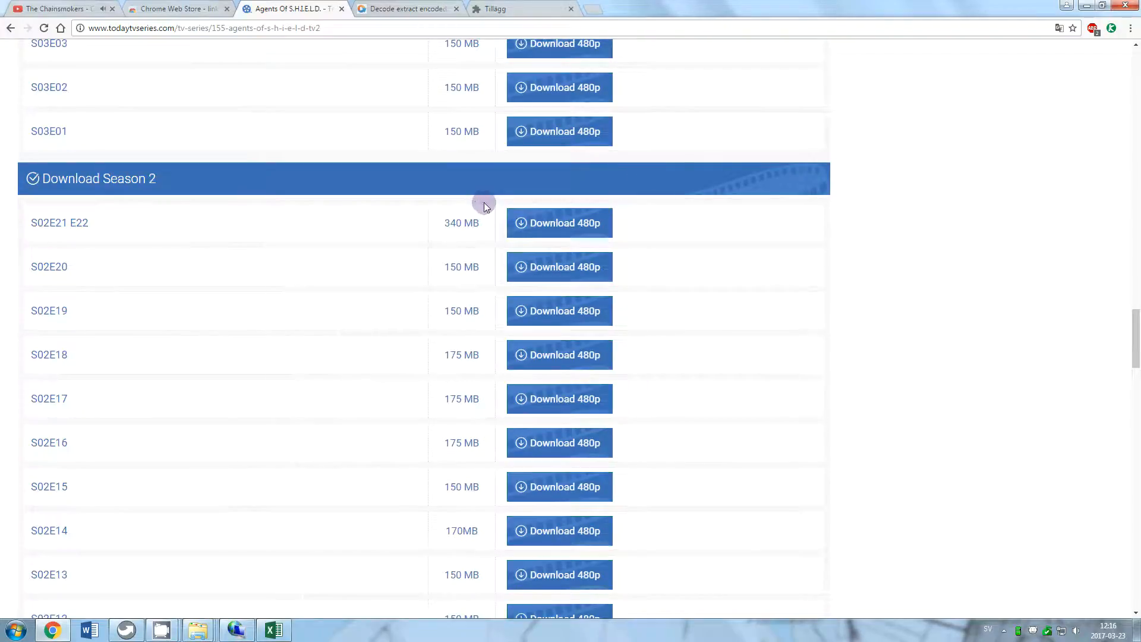
click(560, 443)
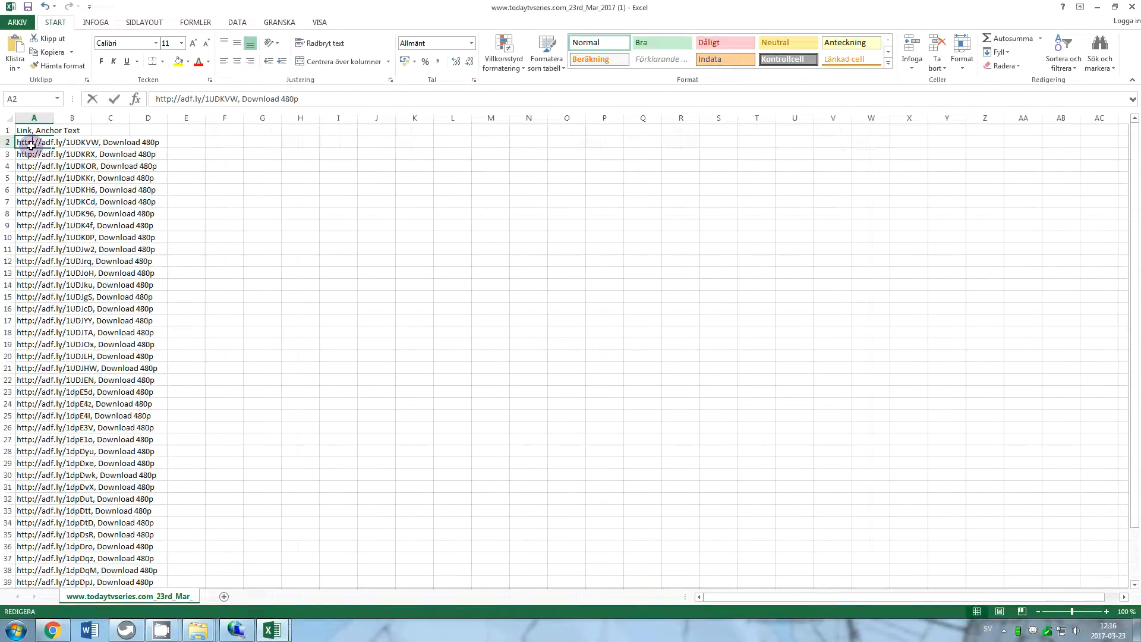
Step: Replace ', Download 480p' with nothing in every row, making 43 replacements
click(244, 99)
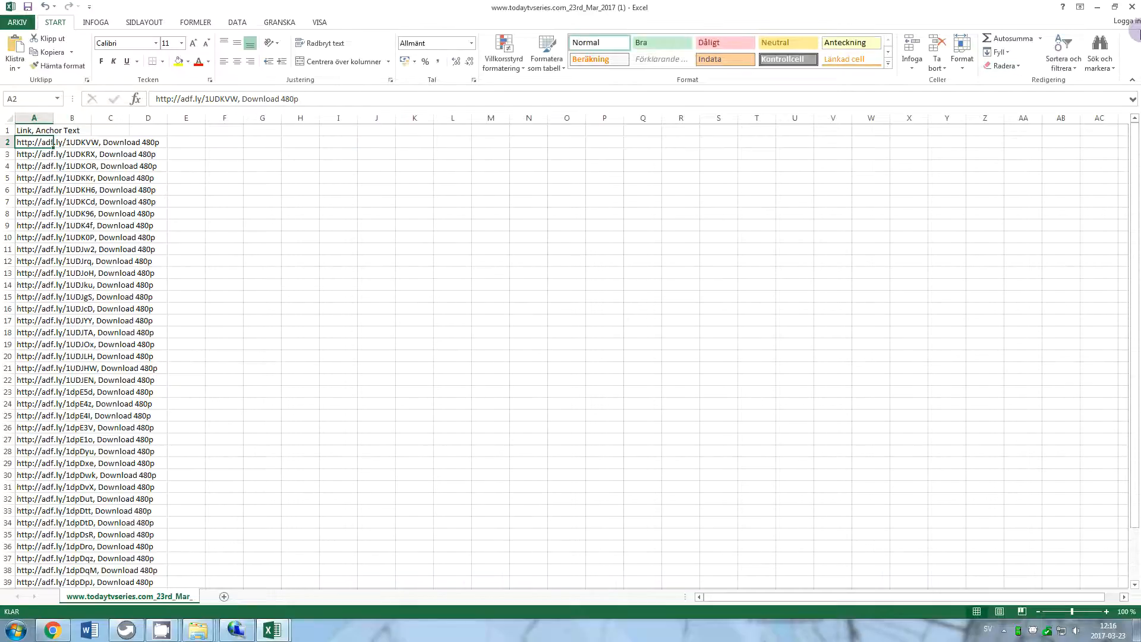
key(Ctrl+f)
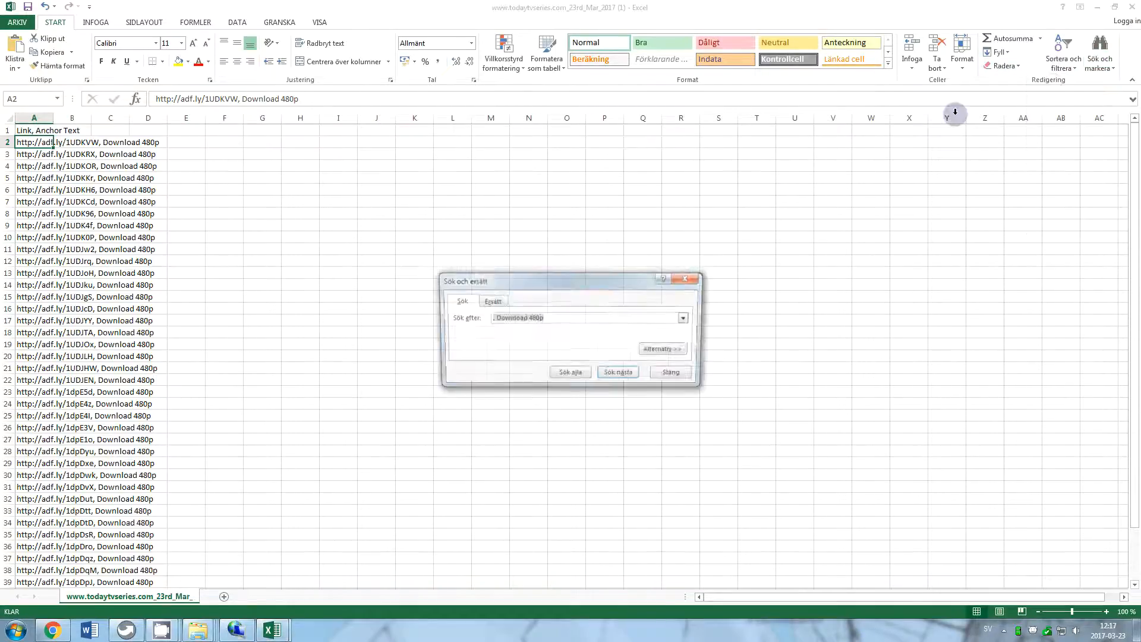
click(493, 300)
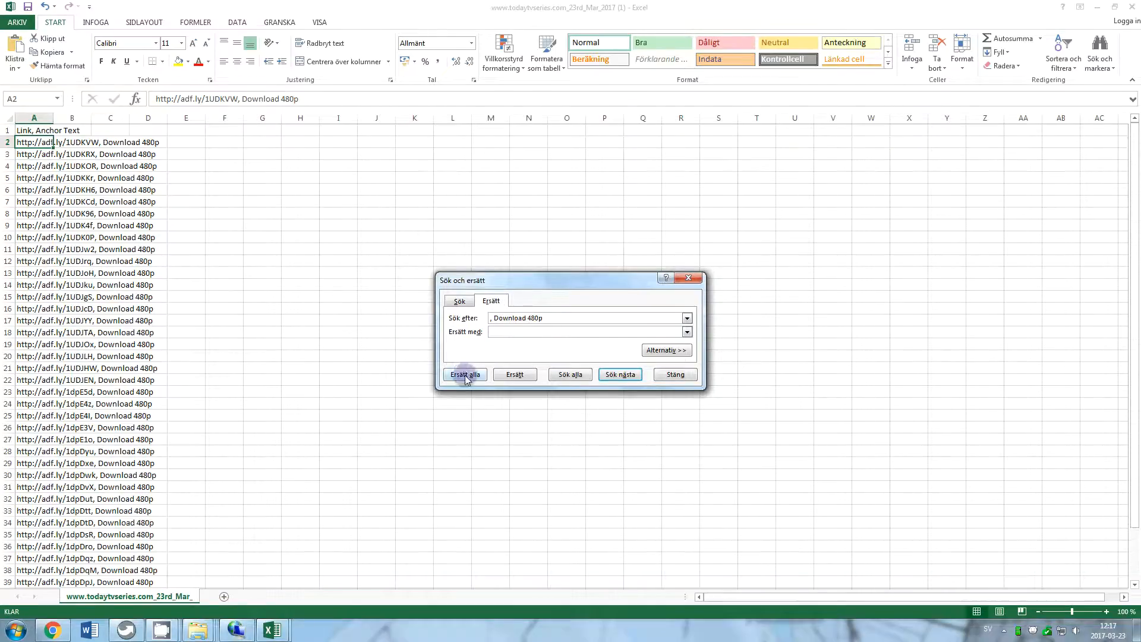
click(464, 374)
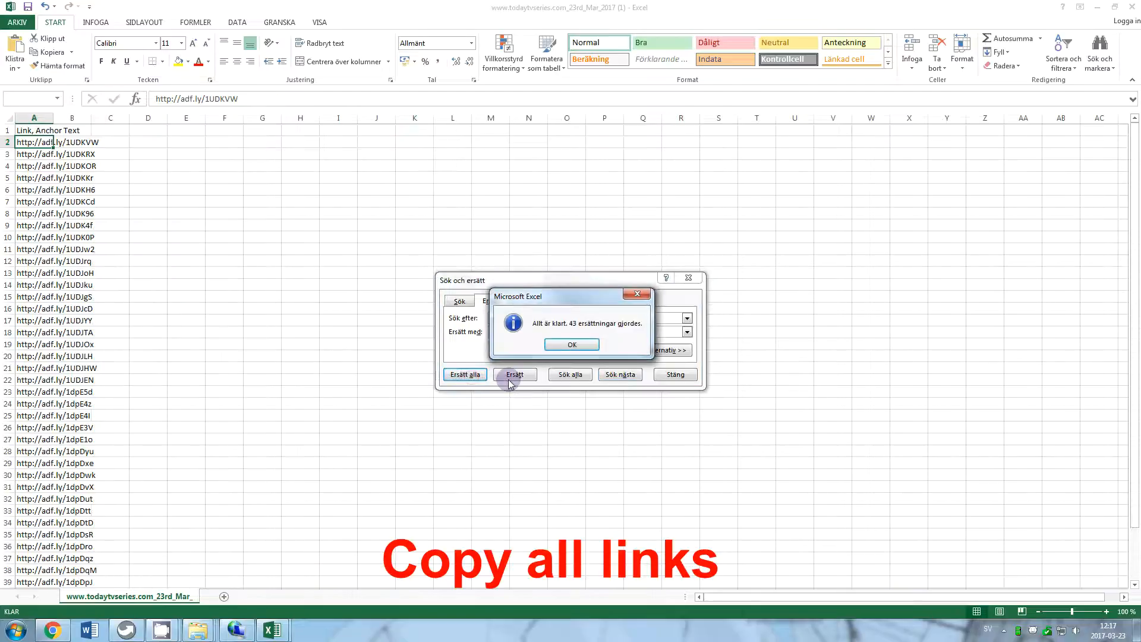
click(572, 344)
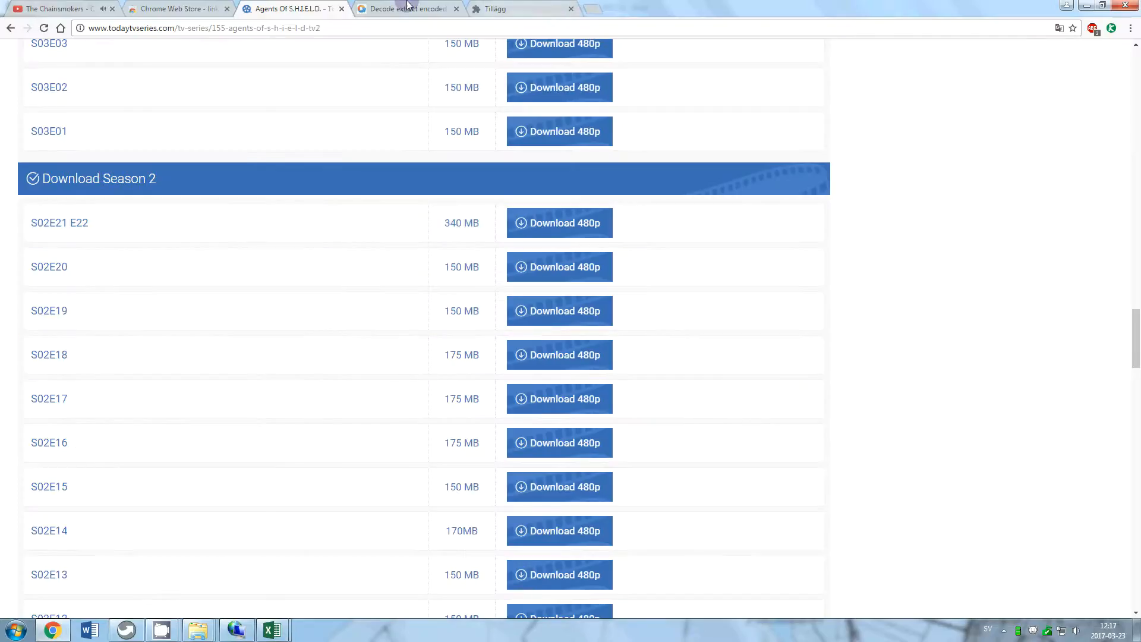
Step: Clear the urlchecker.org link box and paste in the cleaned adf.ly links
click(409, 9)
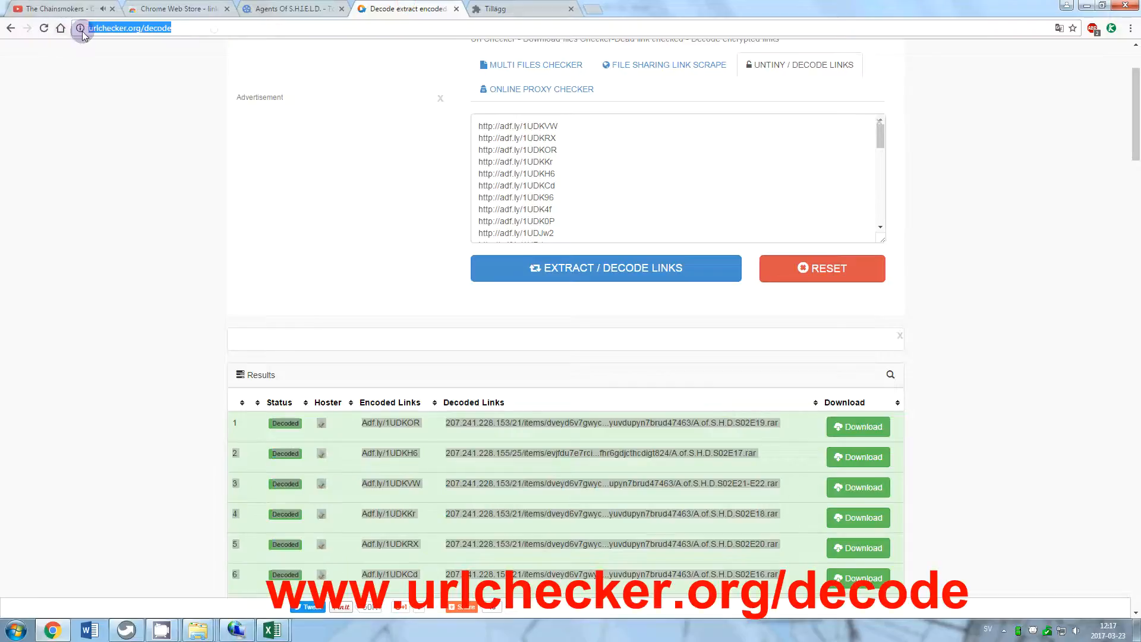
click(610, 179)
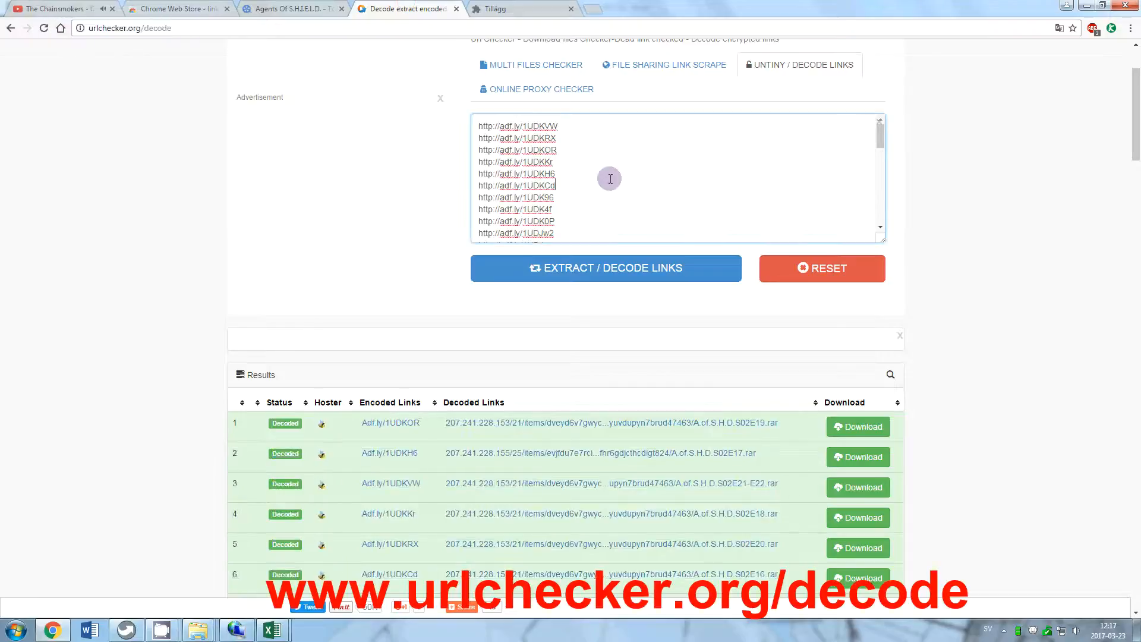
click(822, 268)
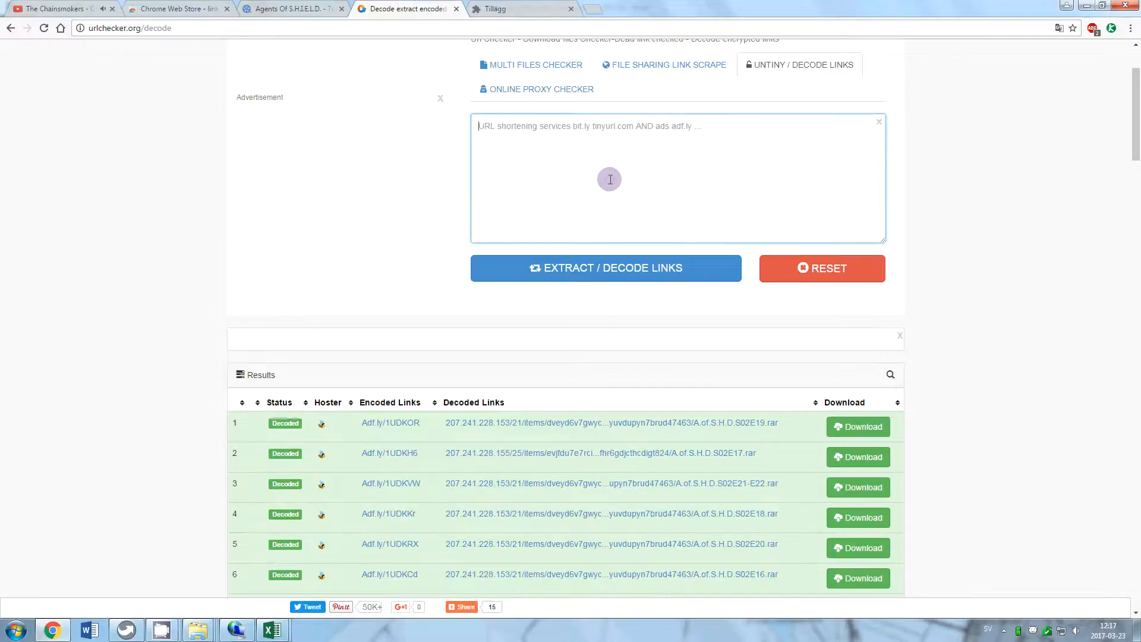
right_click(609, 179)
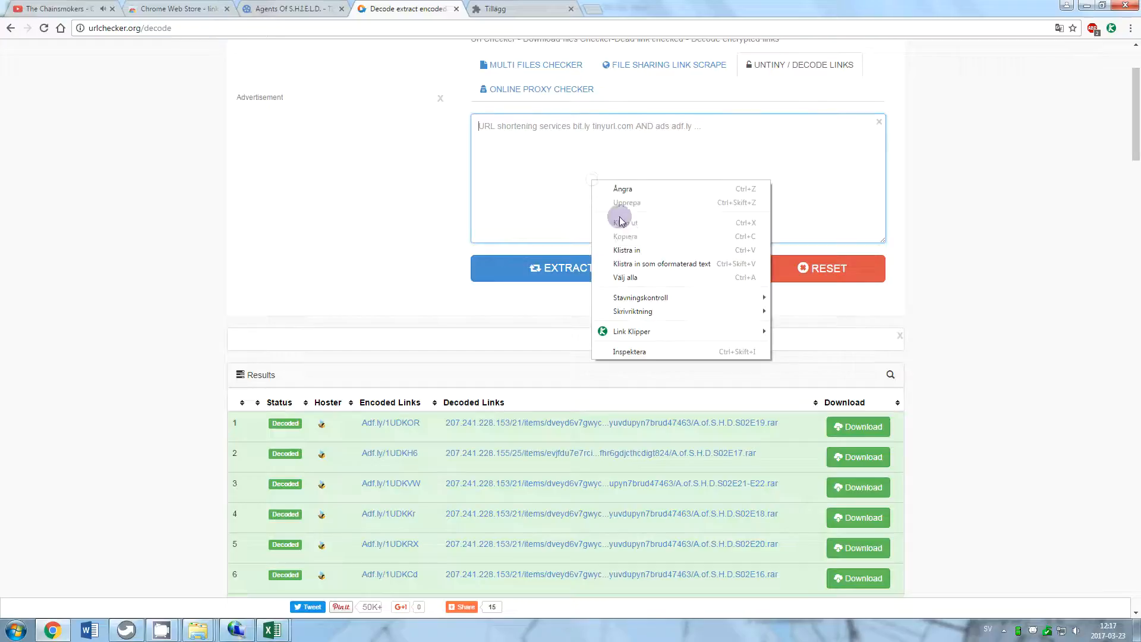
click(626, 250)
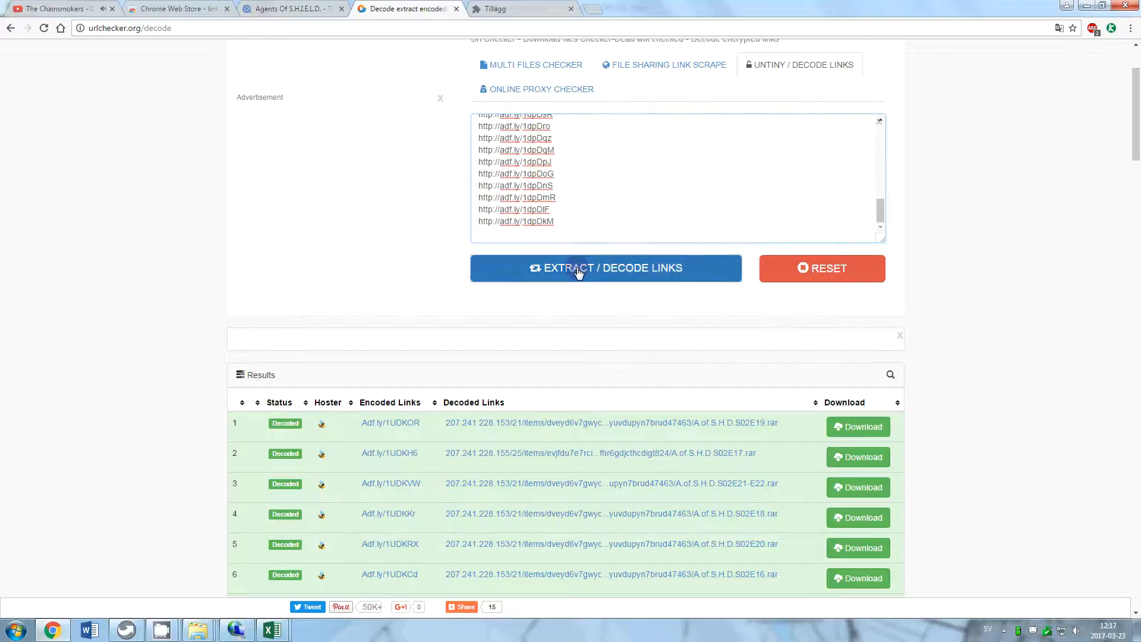
Step: Decode the adf.ly links into direct .rar episode links and copy the results
click(605, 268)
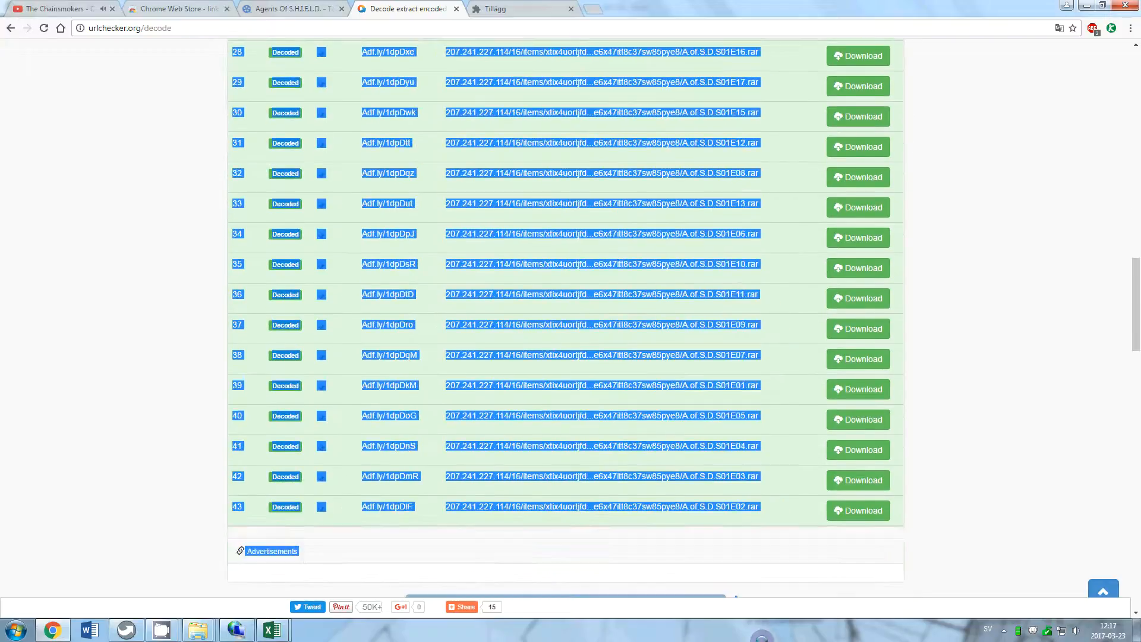
scroll(down, 3)
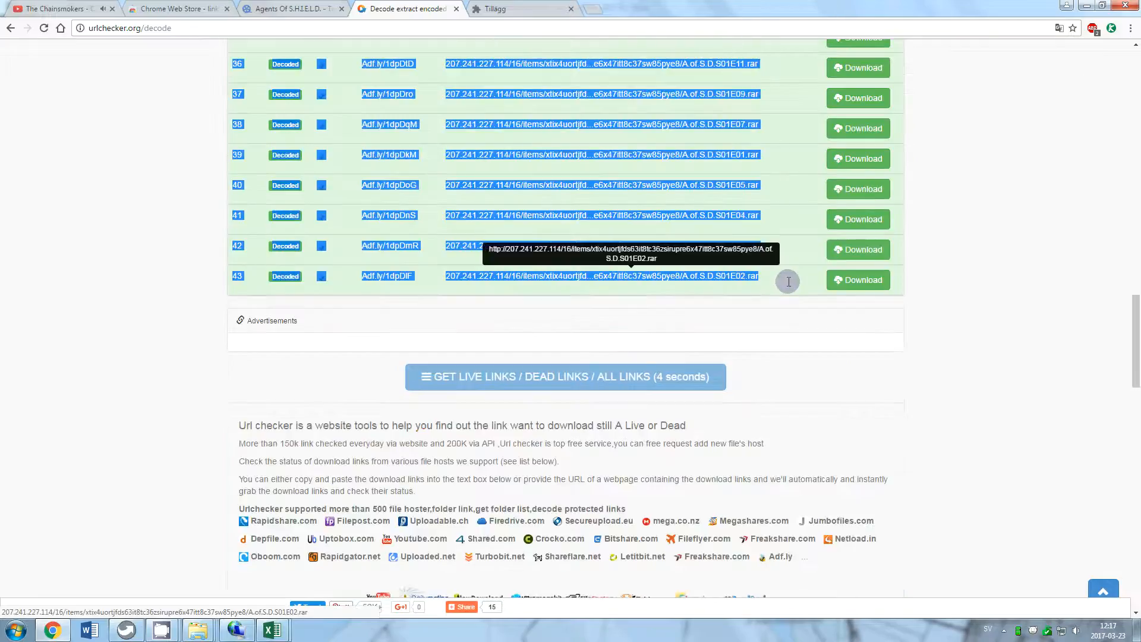
right_click(284, 184)
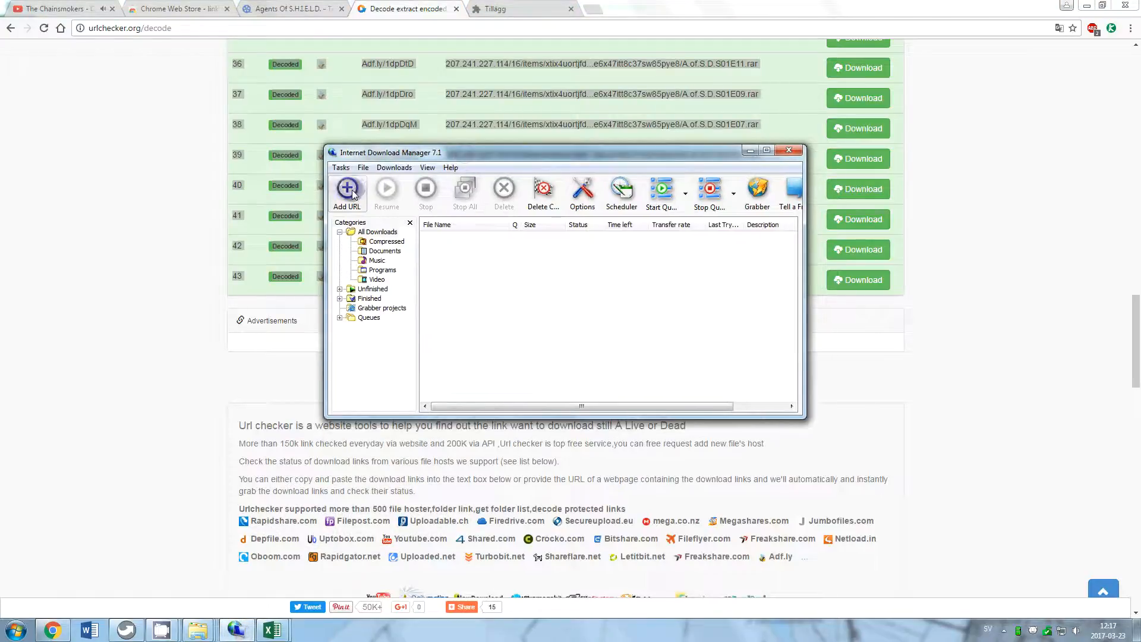
Step: Choose Add batch download from clipboard in IDM's Tasks menu
click(340, 166)
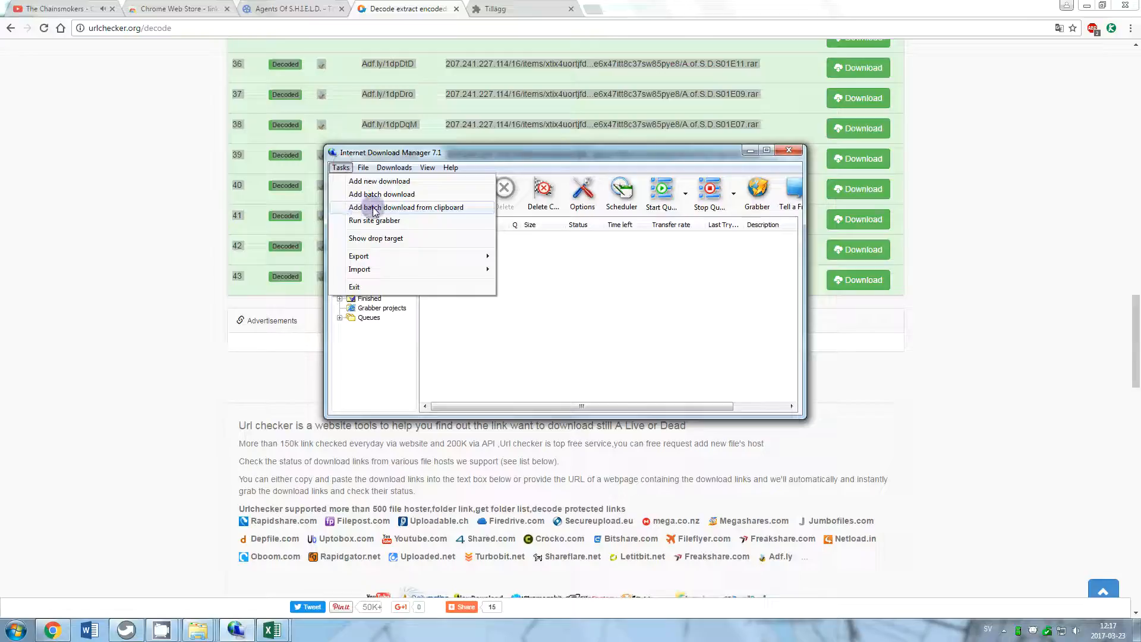
mouse_move(440, 207)
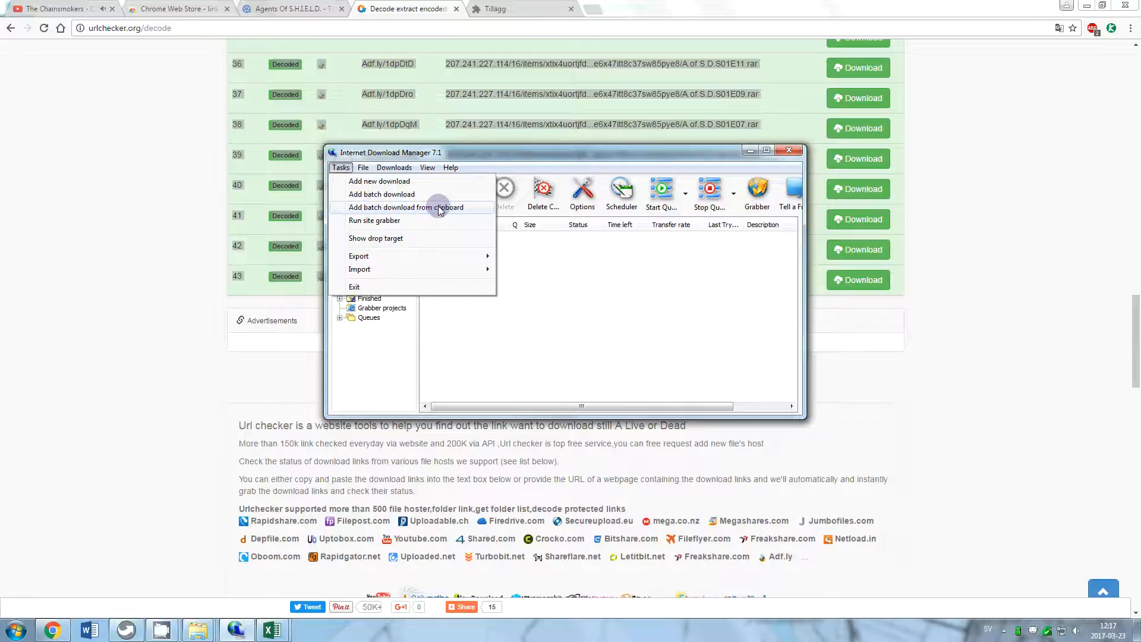
click(405, 207)
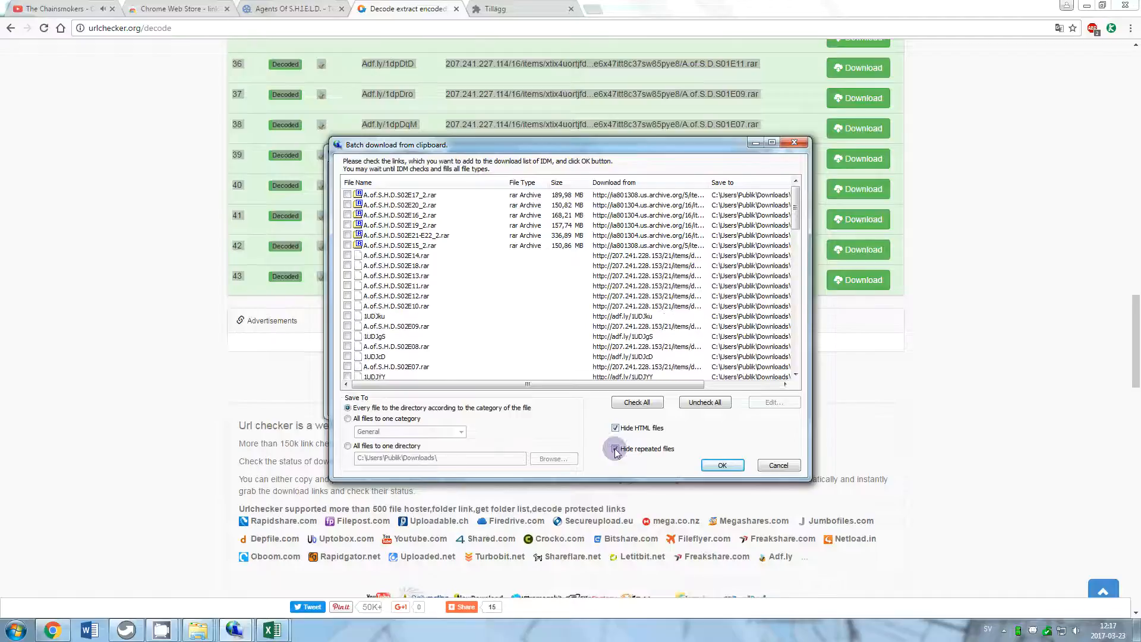
Step: Check all episode archives, hiding repeats, and add them unstarted to the Agents of Shield queue
click(615, 449)
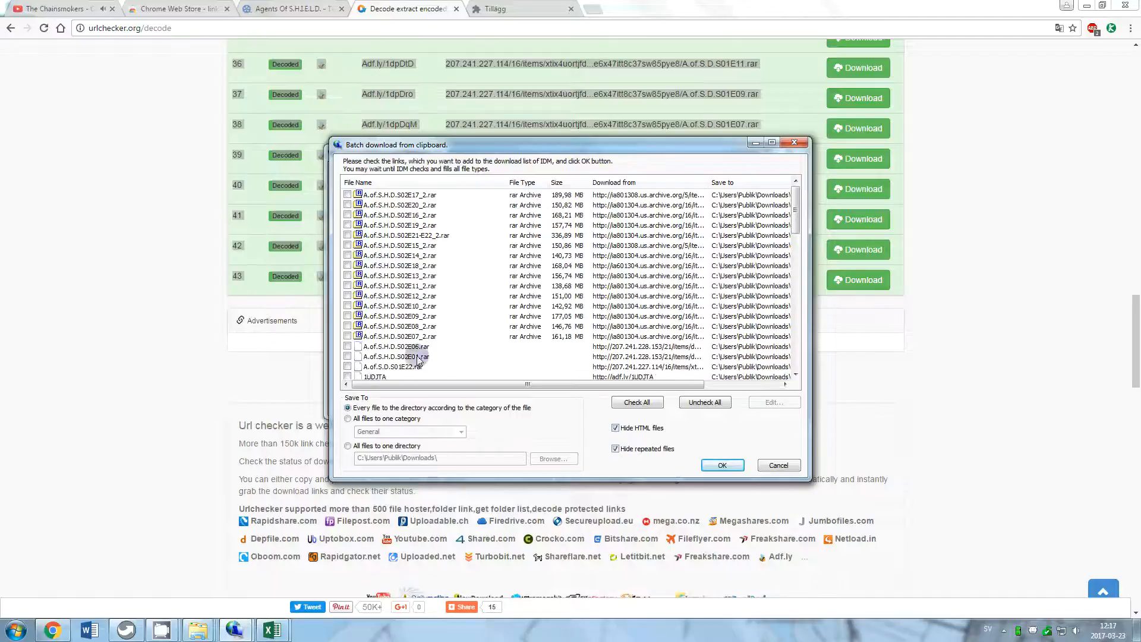
click(383, 182)
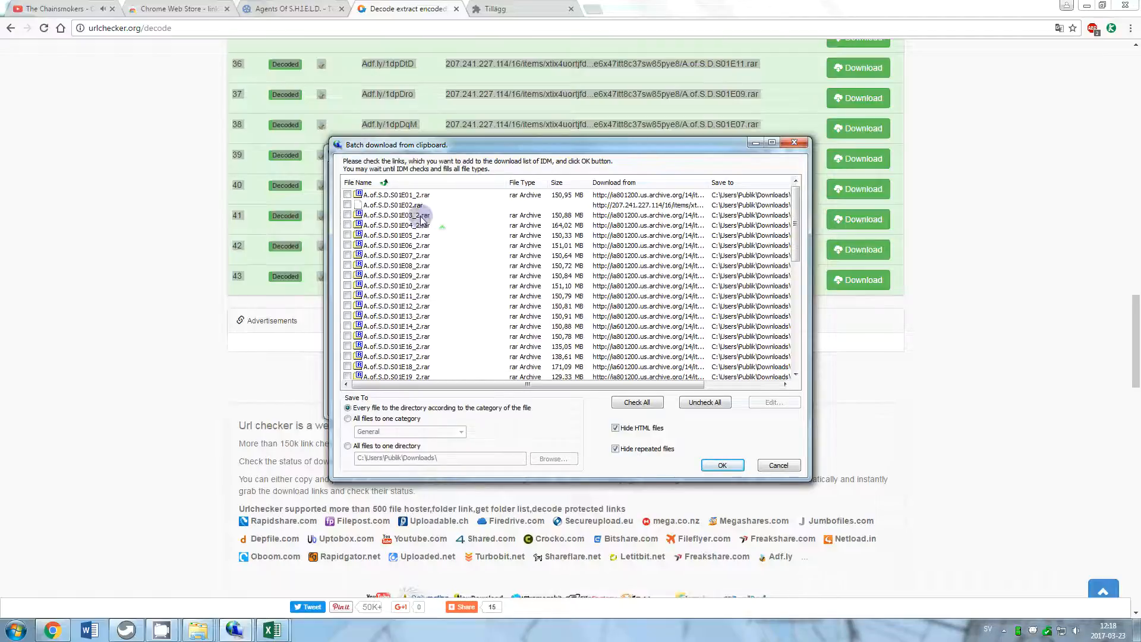
click(408, 214)
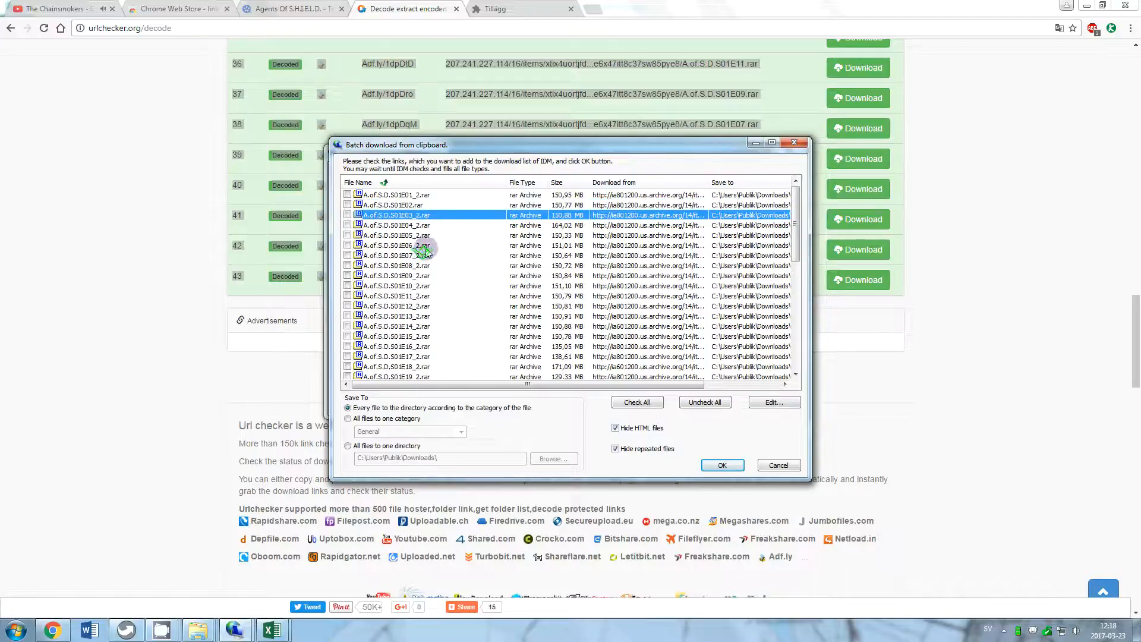
click(637, 401)
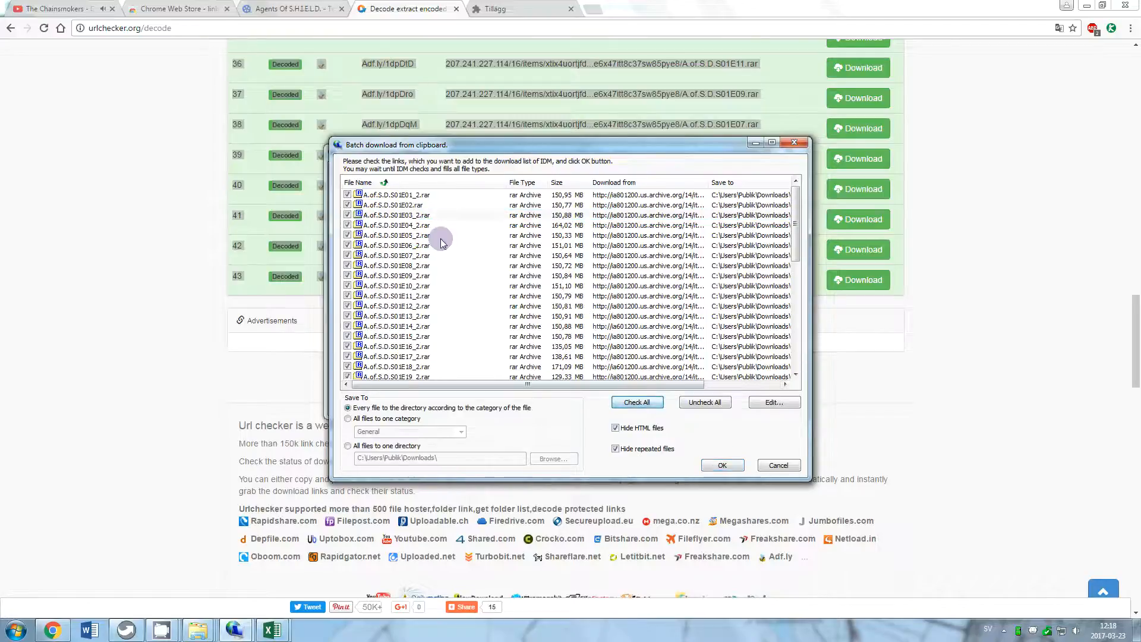
click(722, 465)
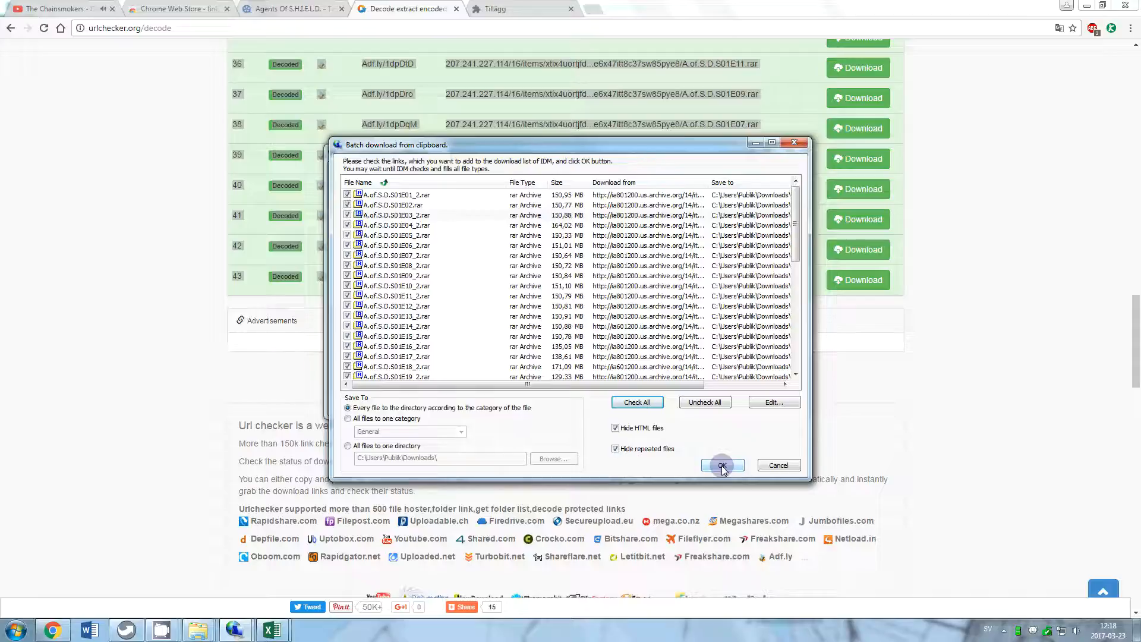
click(722, 466)
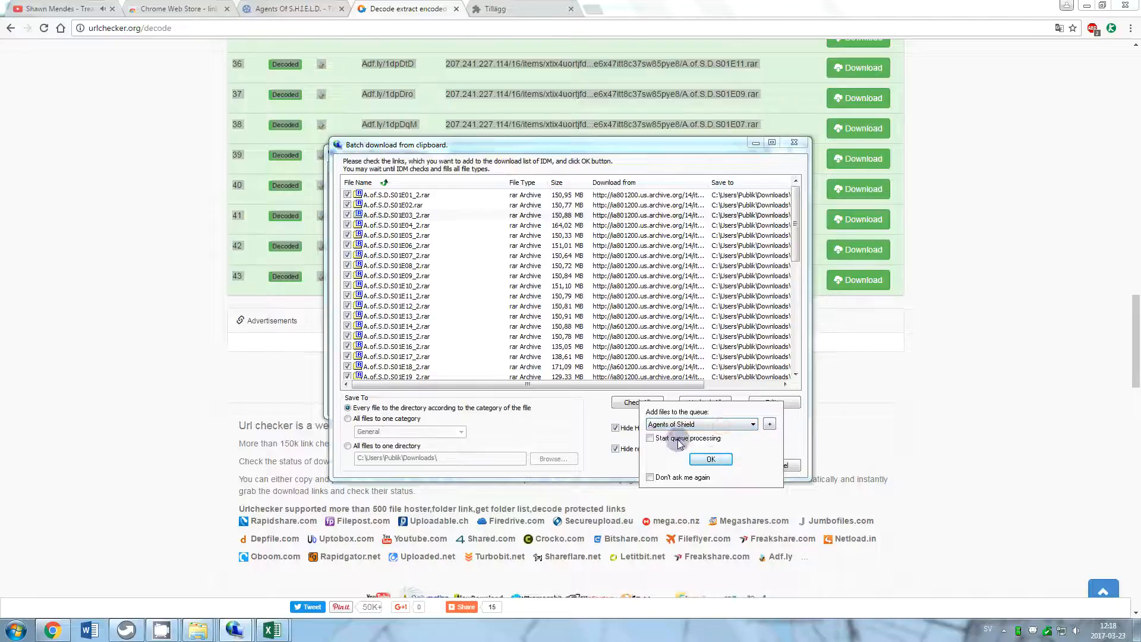
click(710, 458)
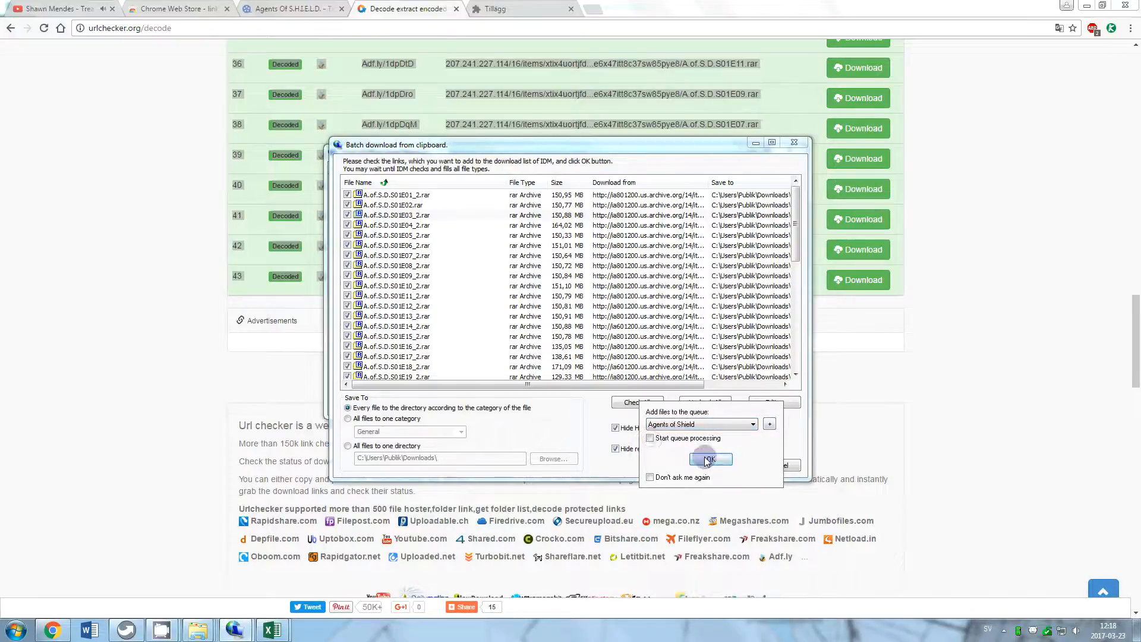
click(709, 458)
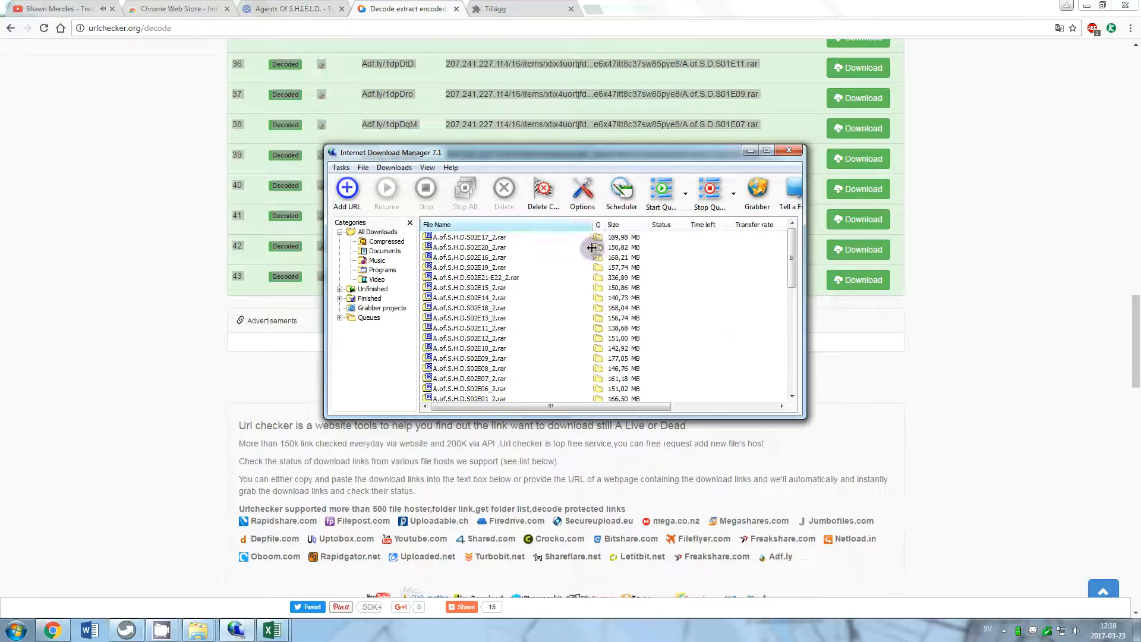
Step: Start the Agents of Shield queue from the Start Queue dropdown
click(684, 192)
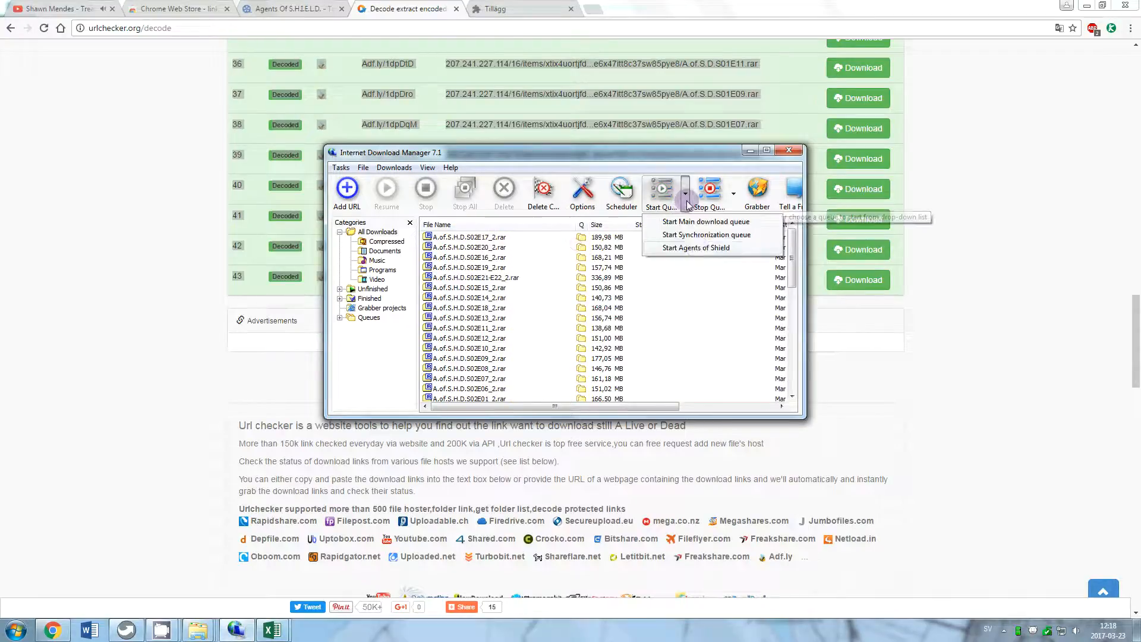
mouse_move(696, 248)
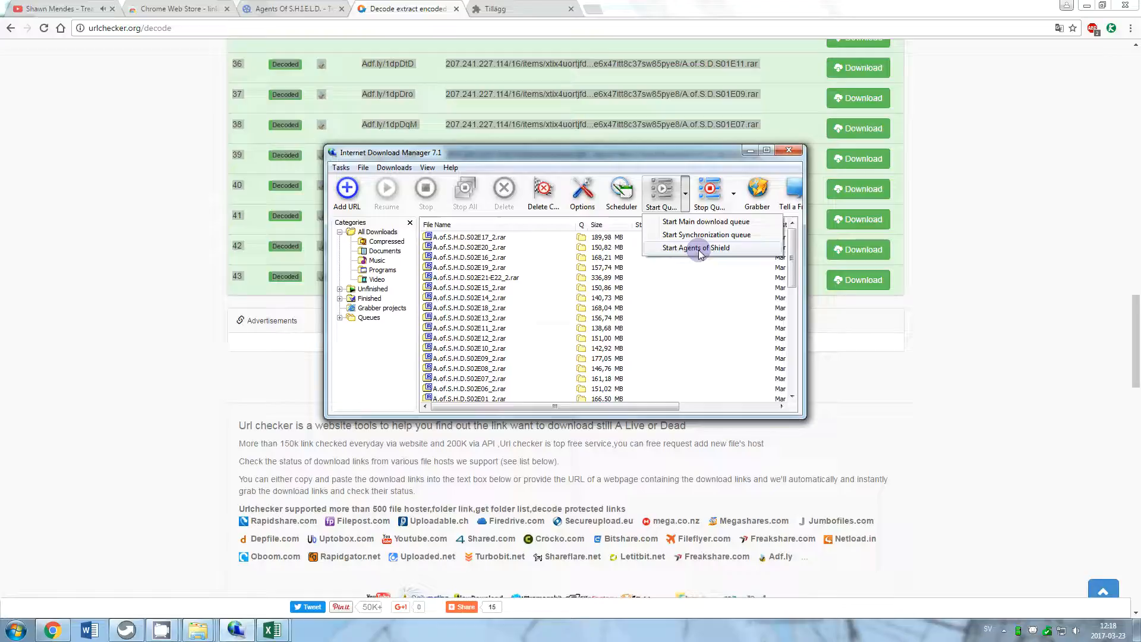
click(696, 247)
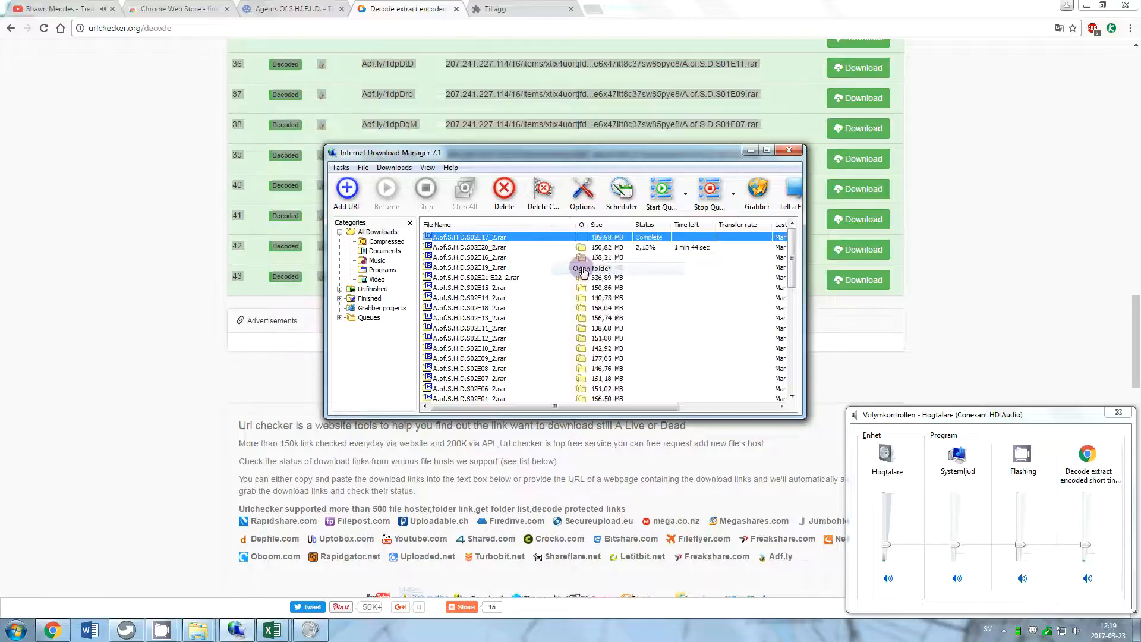
Step: Delete the old S02E19 video and extract the S02E17 archive into its folder
click(584, 268)
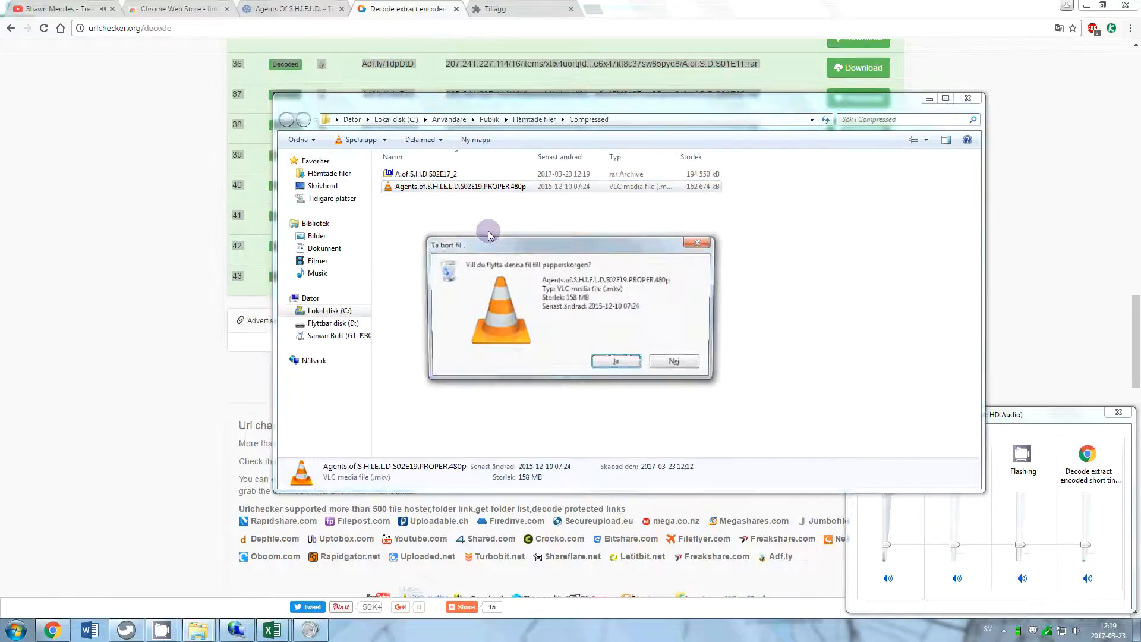
click(616, 361)
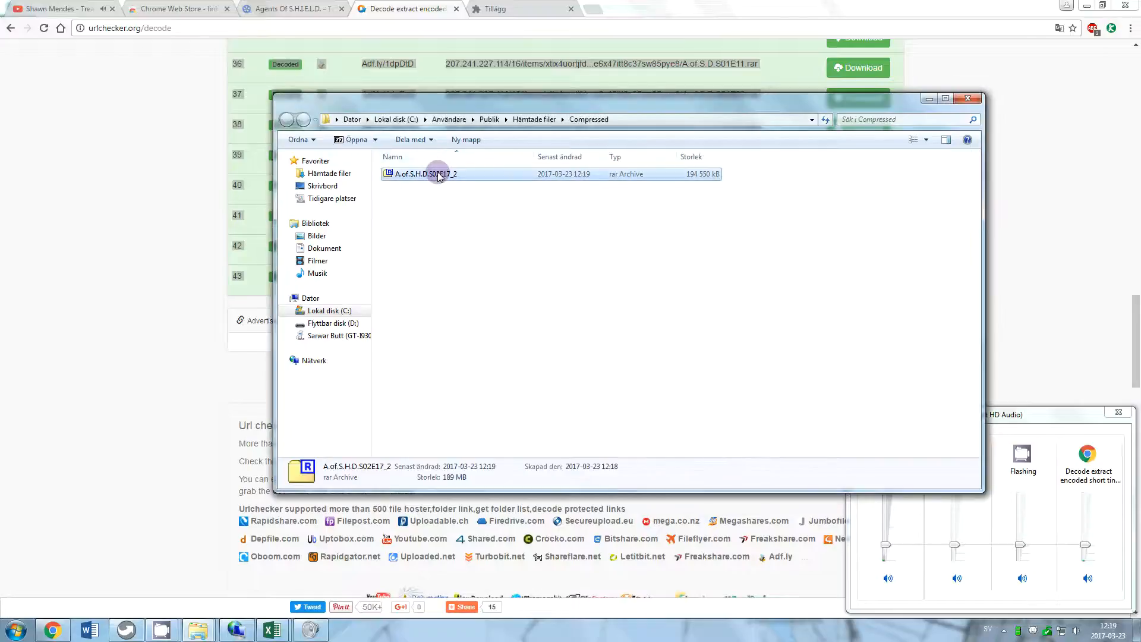
right_click(438, 174)
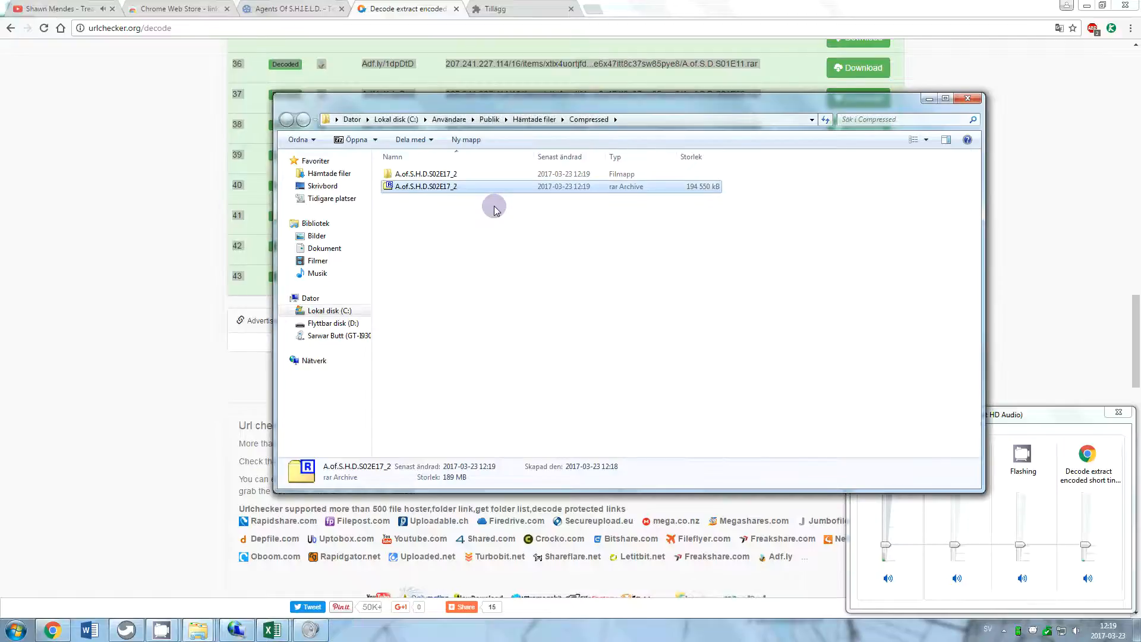
Step: Play the extracted S02E17 episode .mkv in VLC
double_click(421, 174)
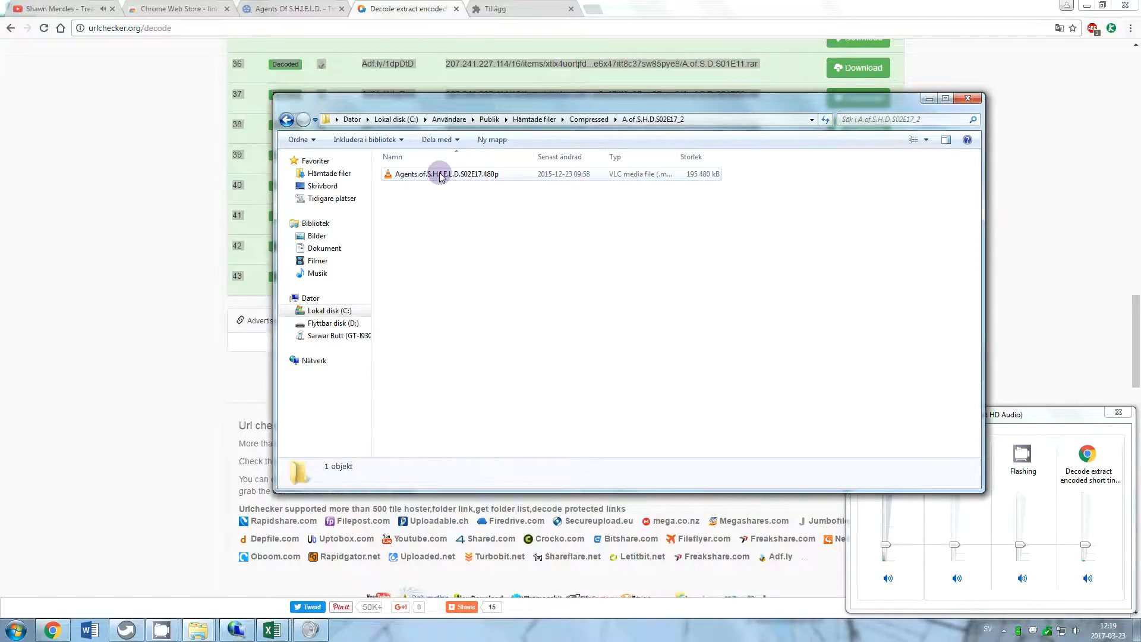
click(441, 174)
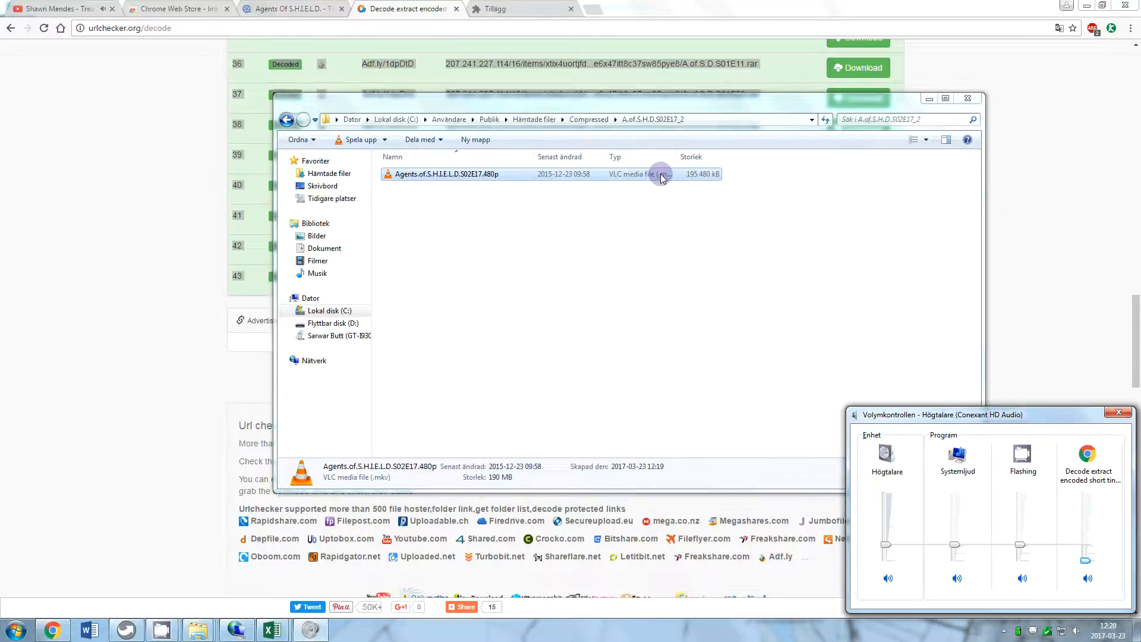
double_click(449, 174)
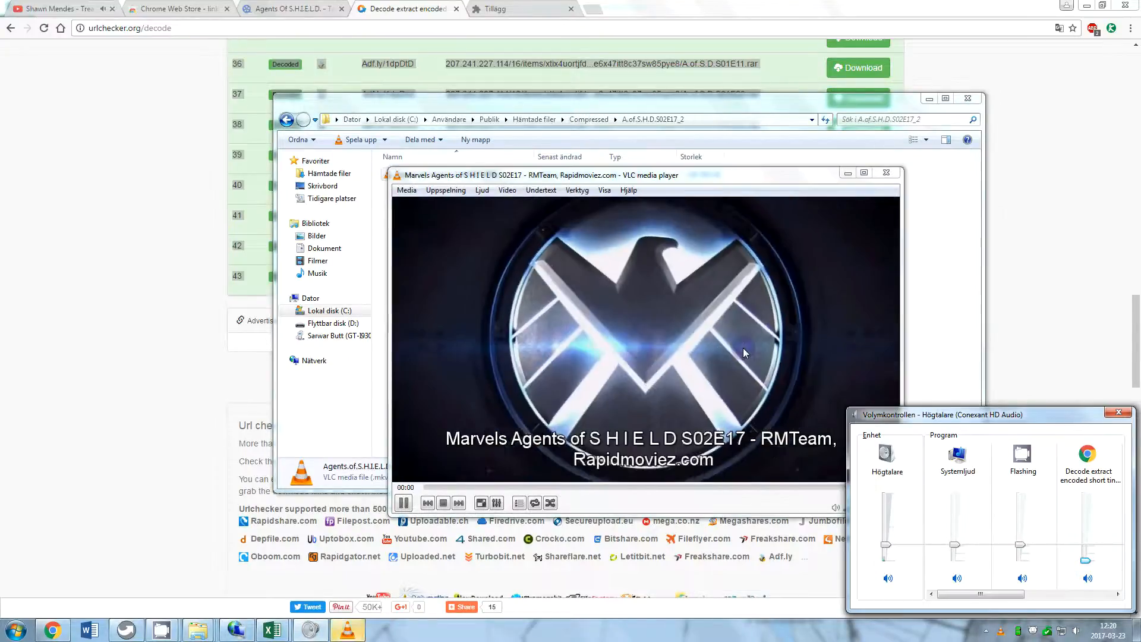